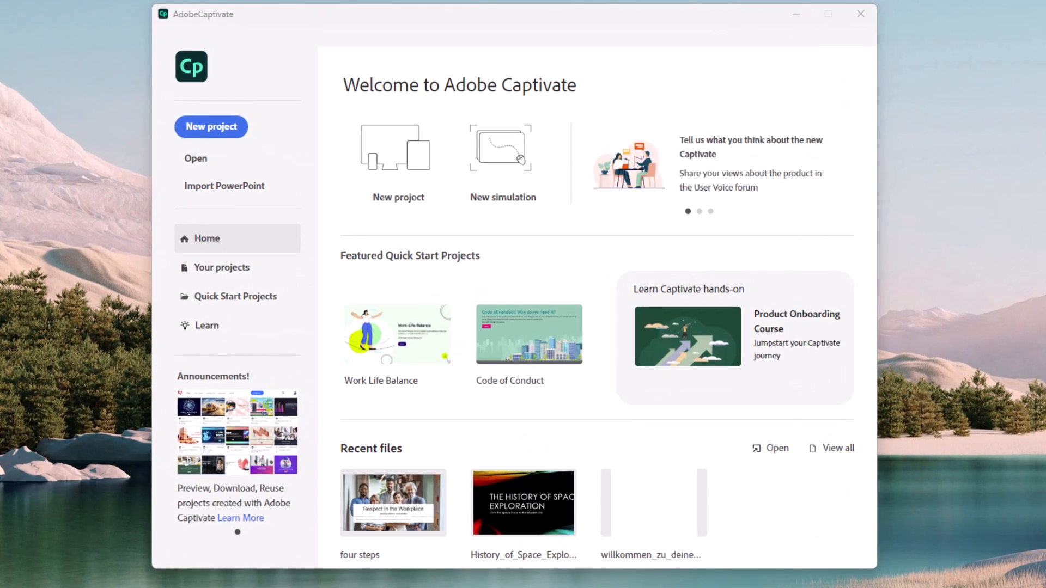
mouse_move(678, 509)
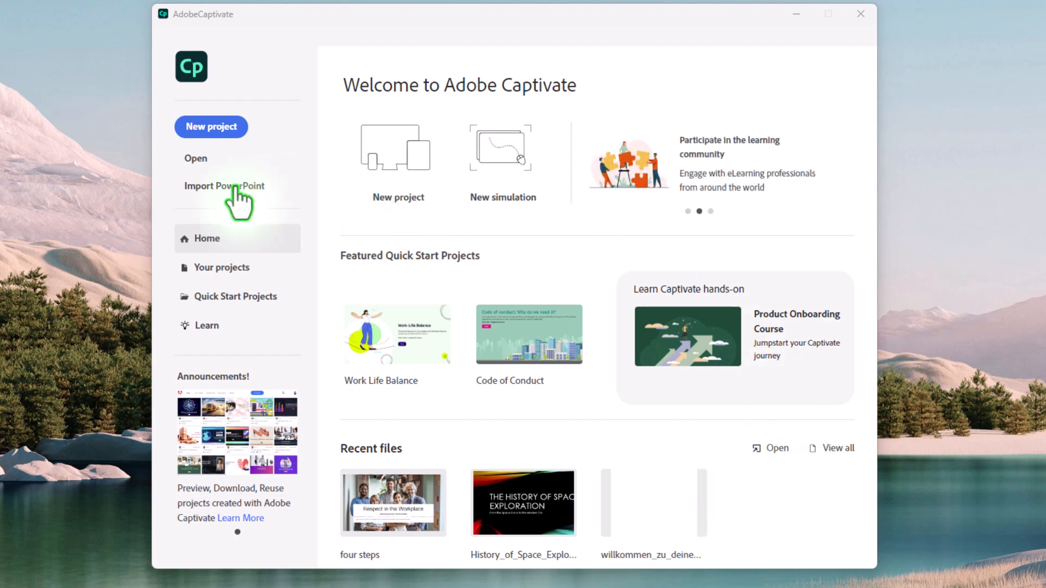
Choose Import PowerPoint from the Welcome screen
left_click(225, 185)
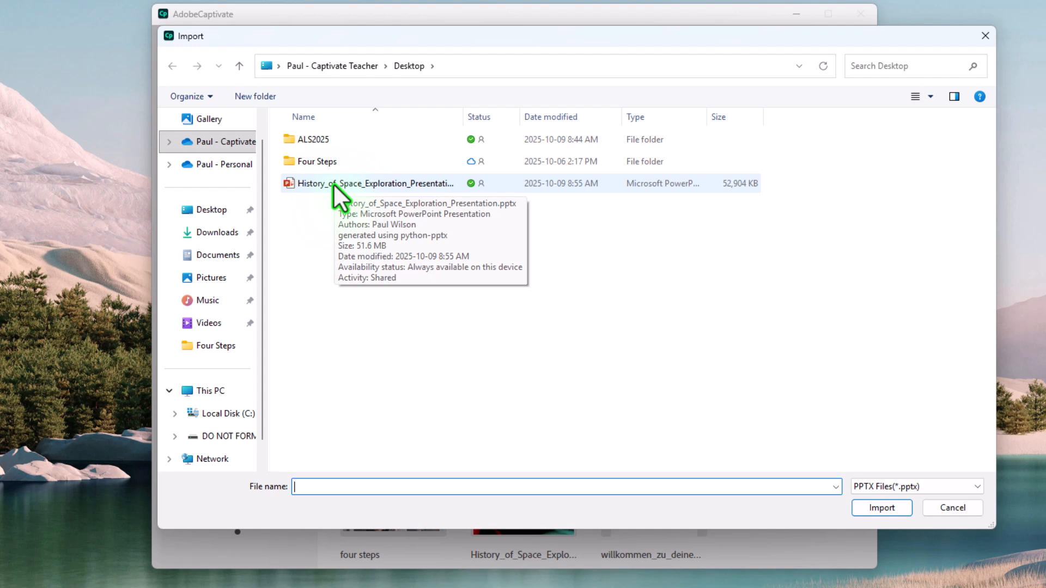
Import History_of_Space_Exploration_Presentation.pptx from the Desktop
left_click(374, 183)
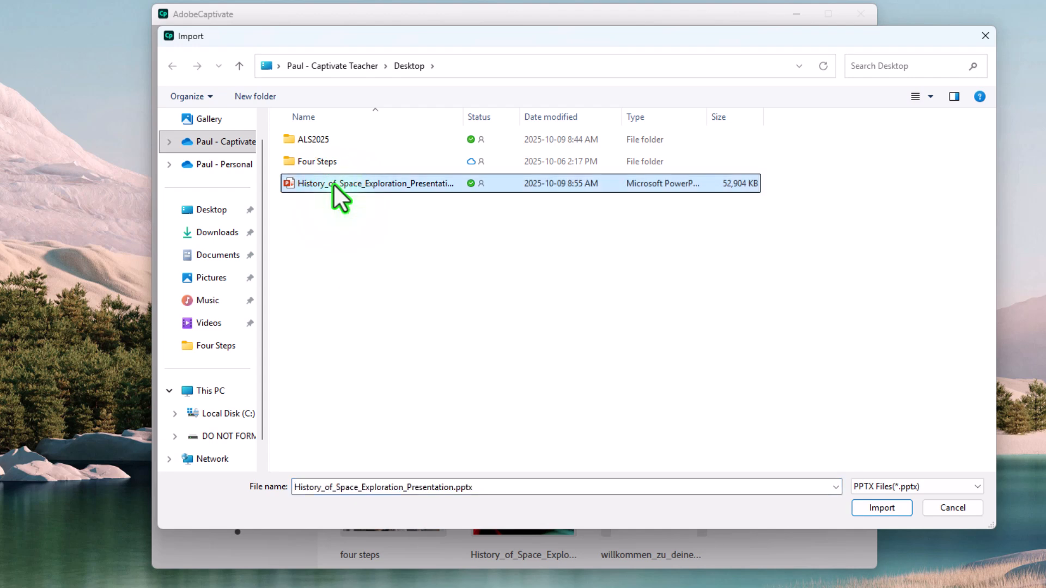
mouse_move(503, 313)
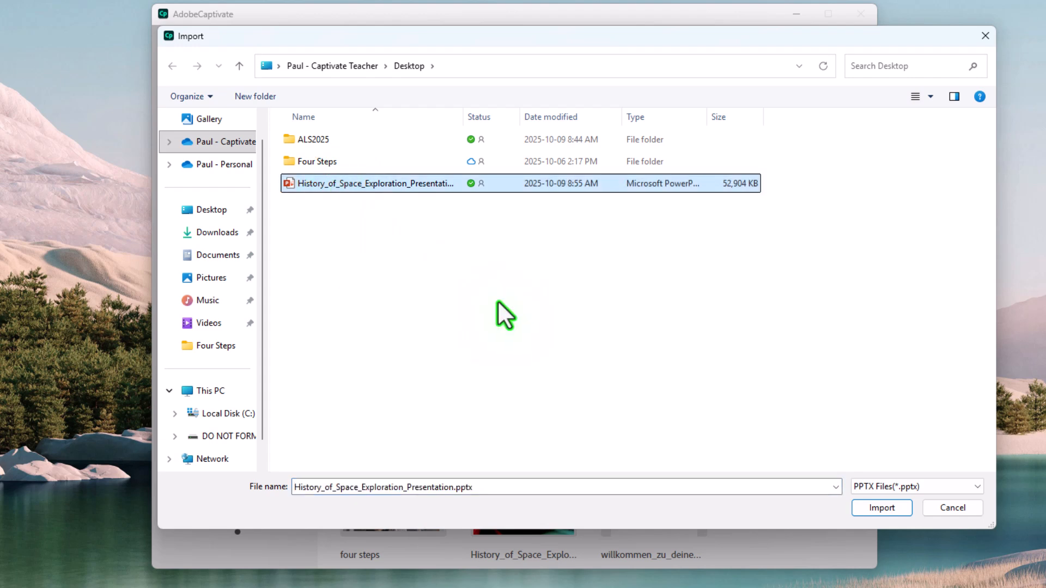
left_click(882, 507)
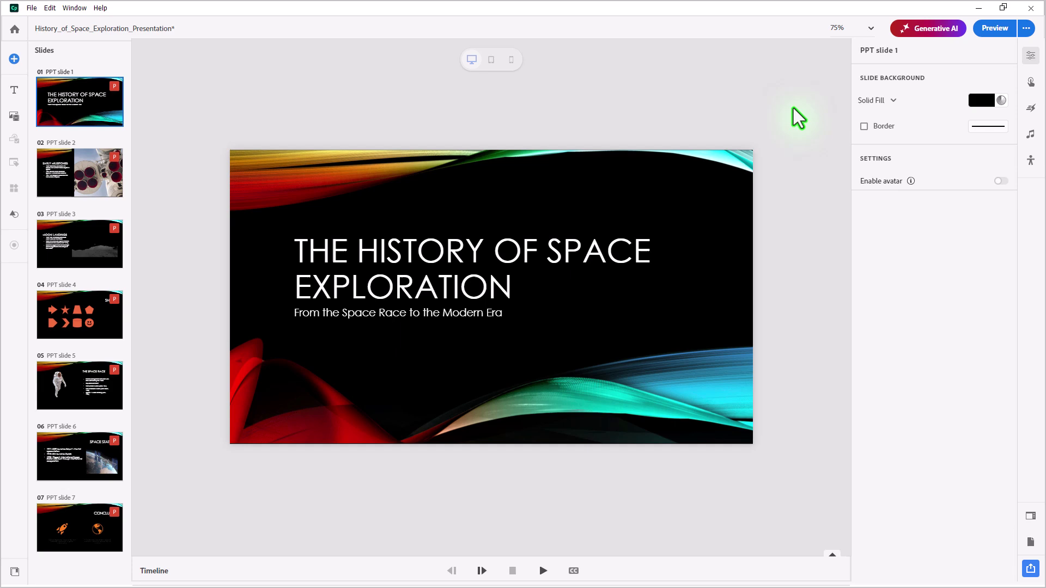
mouse_move(912, 246)
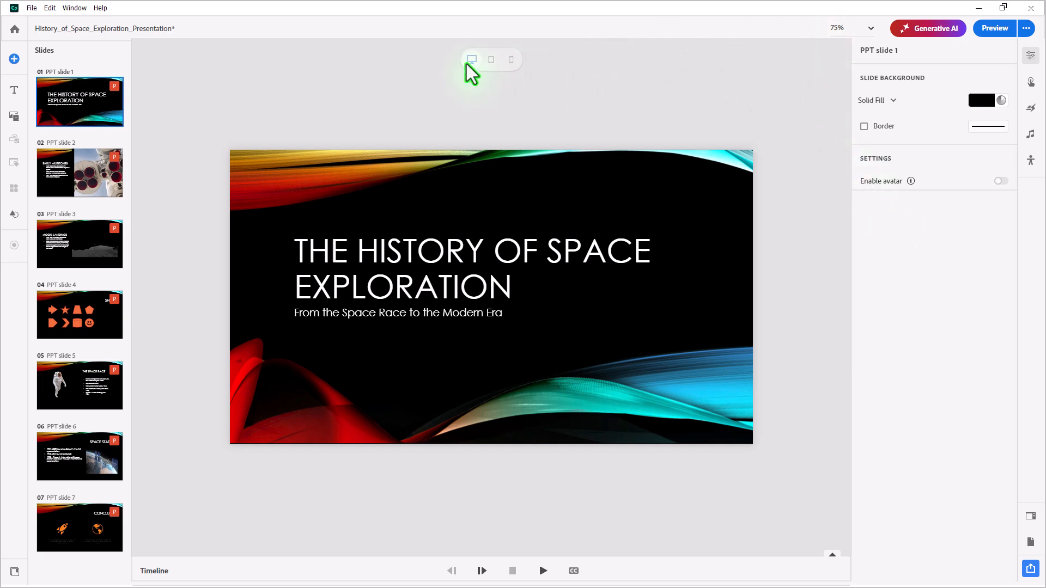
mouse_move(475, 74)
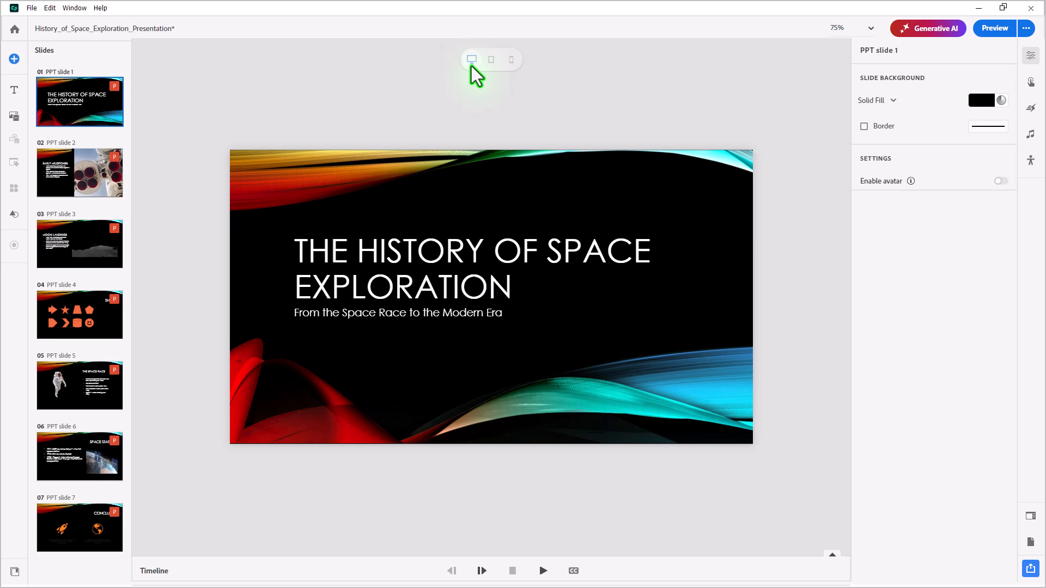
mouse_move(874, 113)
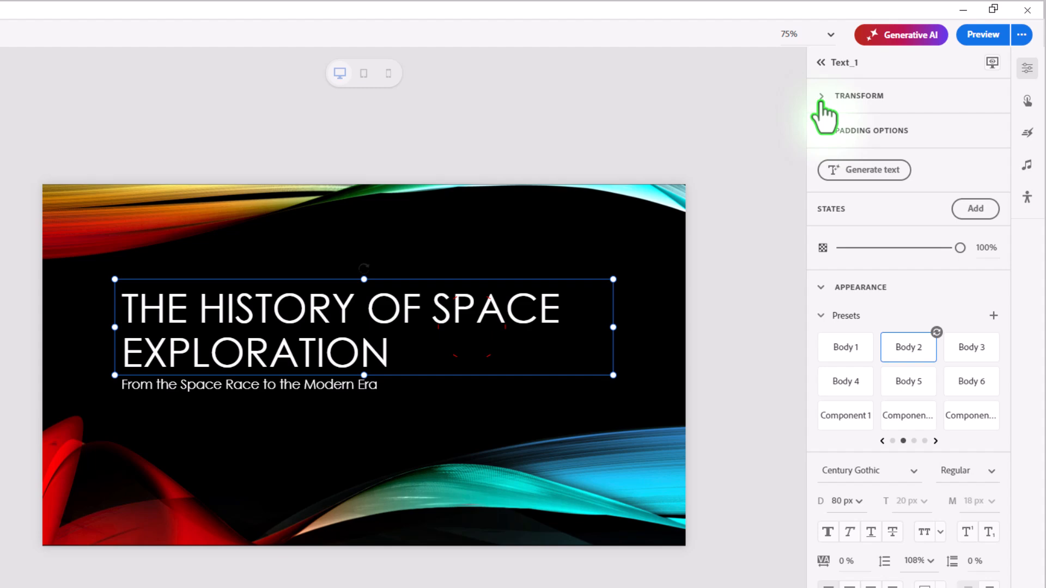
Rotate the slide 1 title and subtitle by 5 degrees using Transform settings
left_click(821, 95)
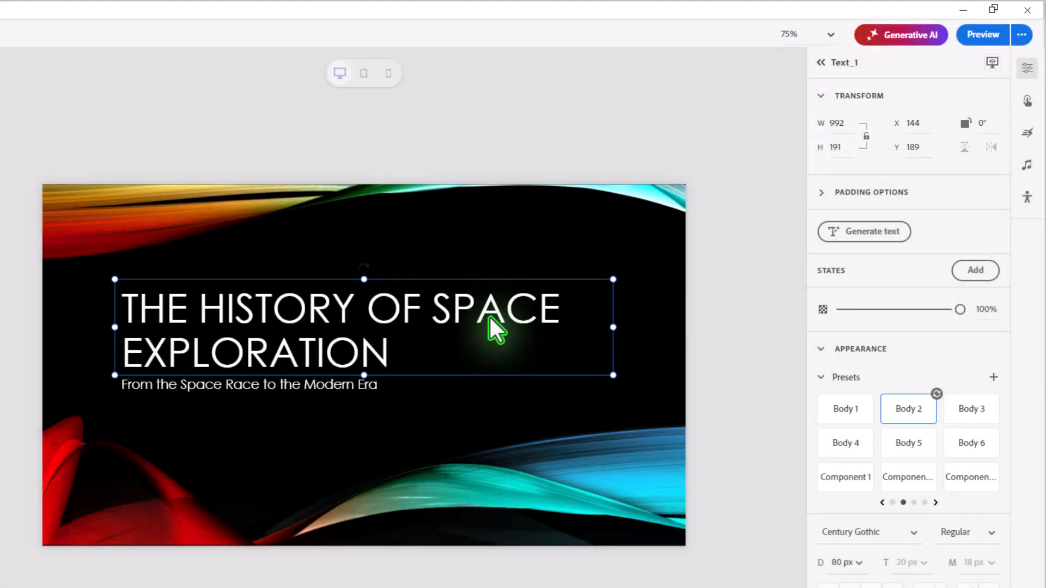
mouse_move(983, 122)
type("5")
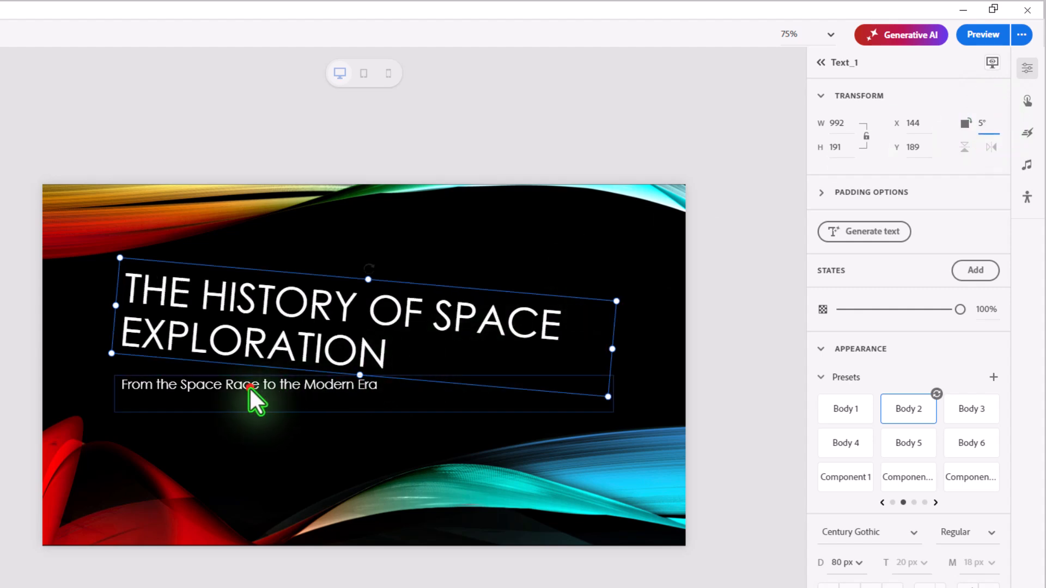
left_click(246, 384)
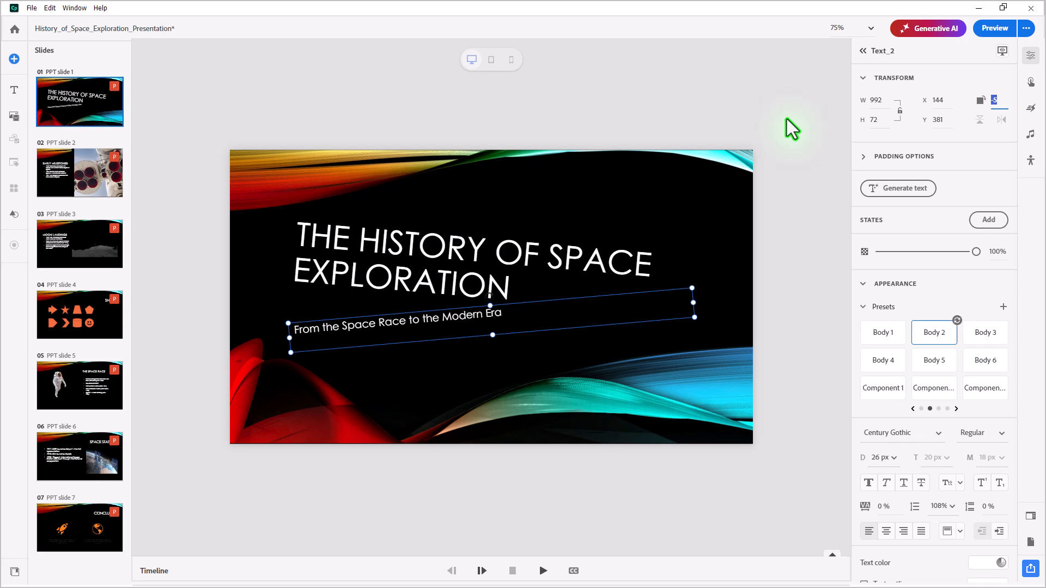
mouse_move(547, 268)
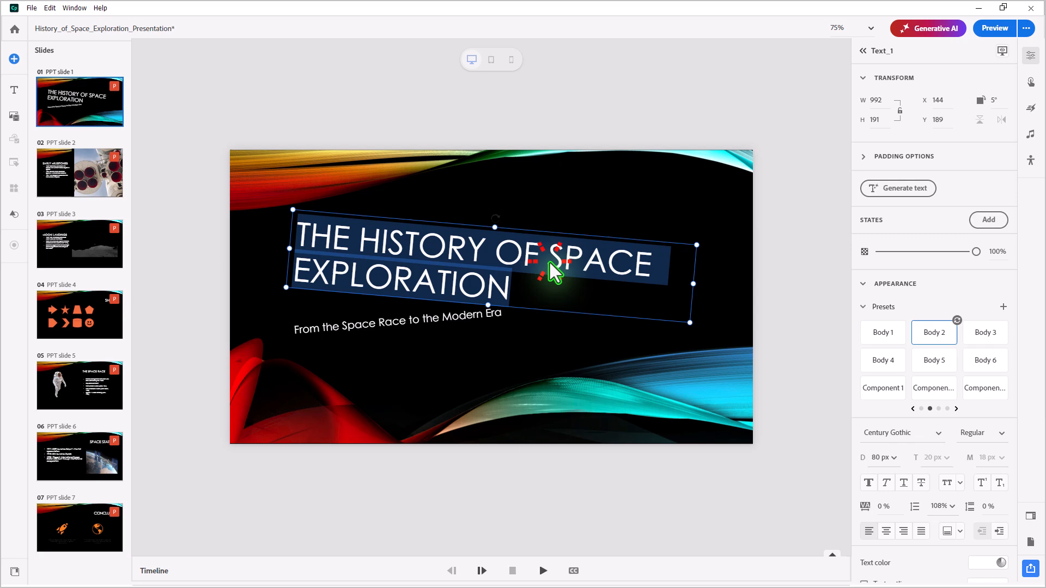
Shorten the title to 'SPACE EXPLORATION' and align it to the middle of its box
left_click(547, 261)
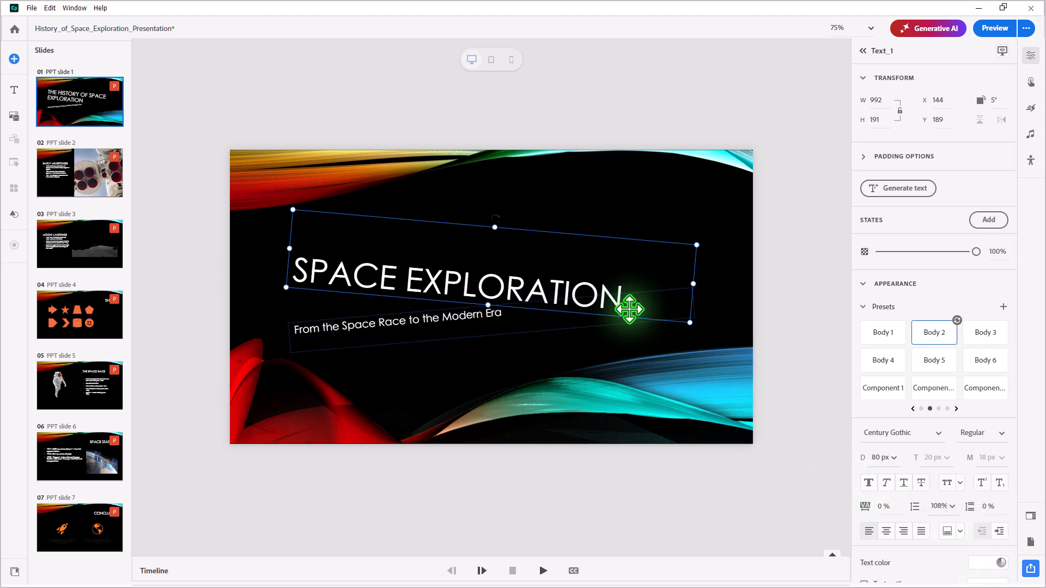
mouse_move(433, 270)
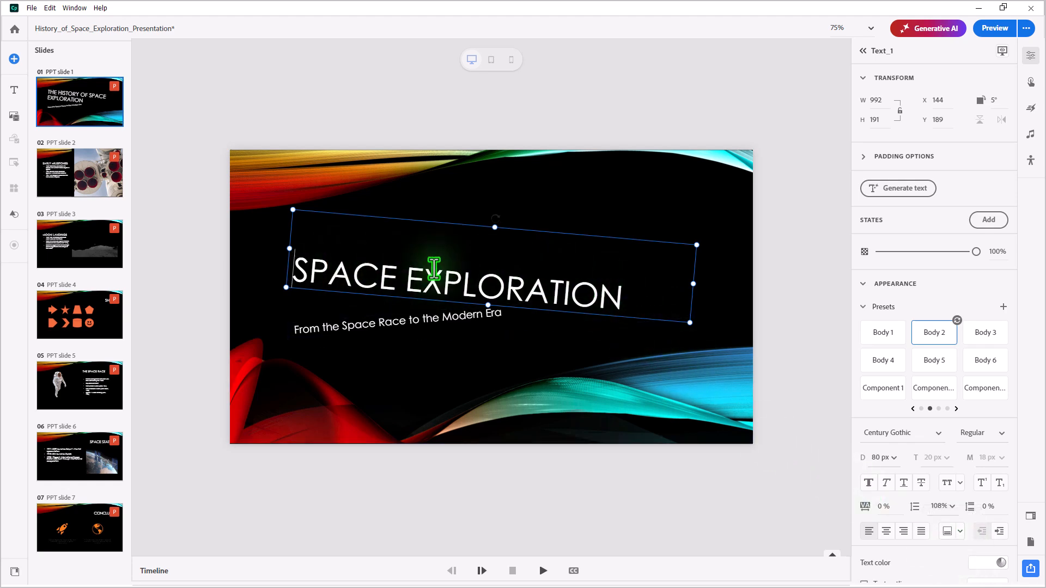
left_click(959, 531)
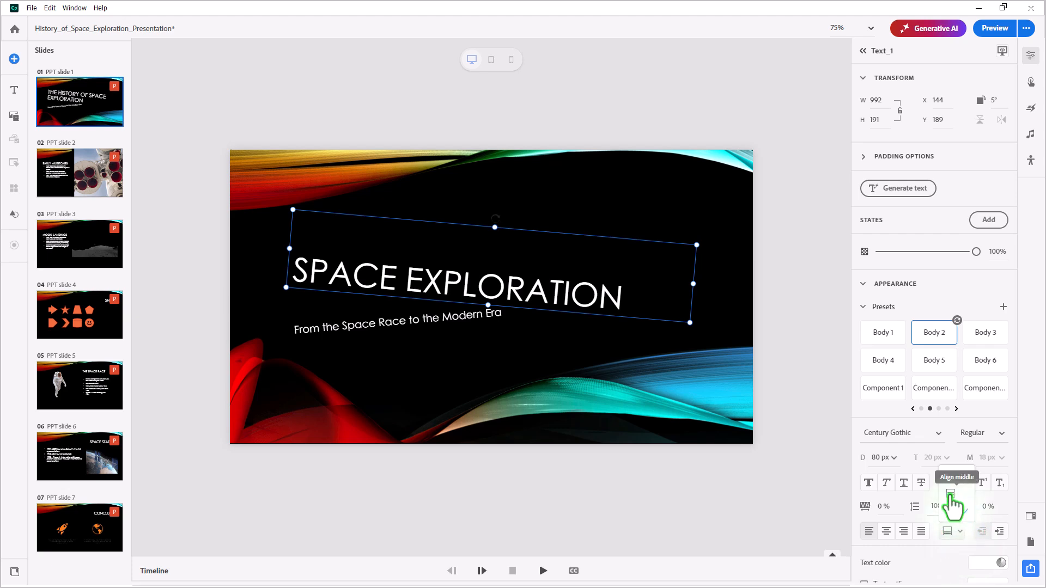
left_click(949, 494)
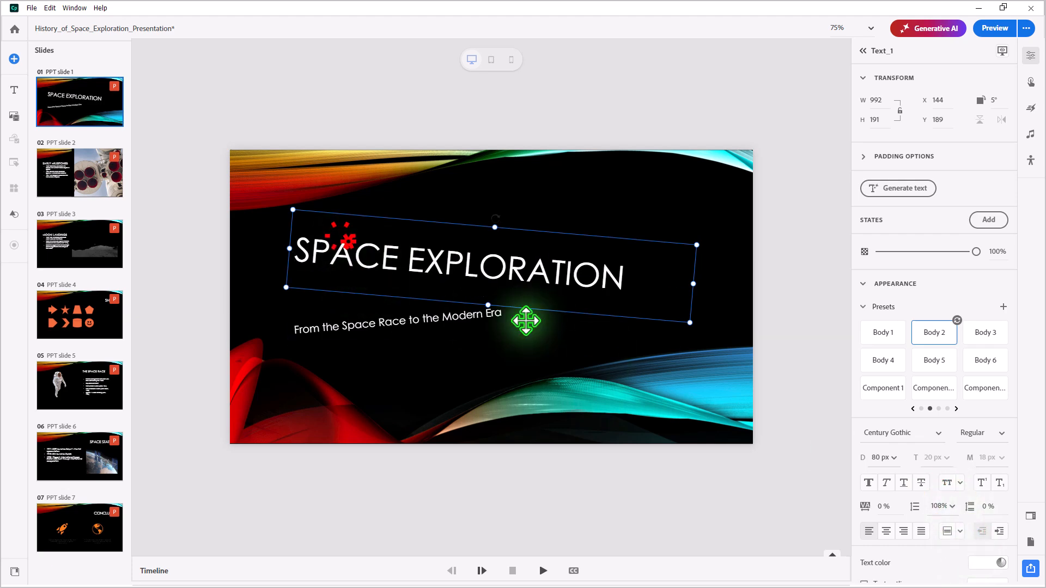
mouse_move(543, 351)
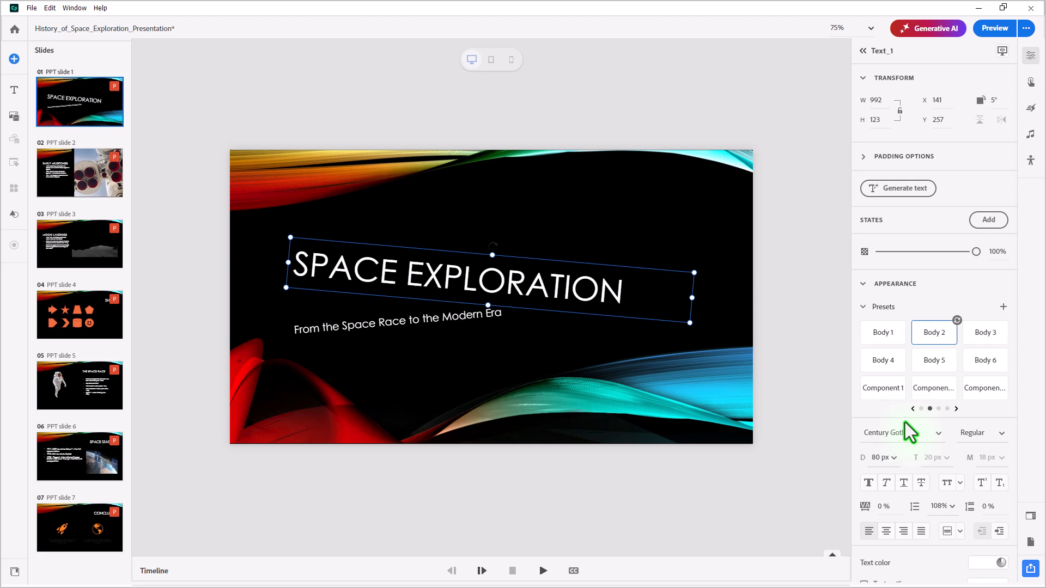
mouse_move(938, 443)
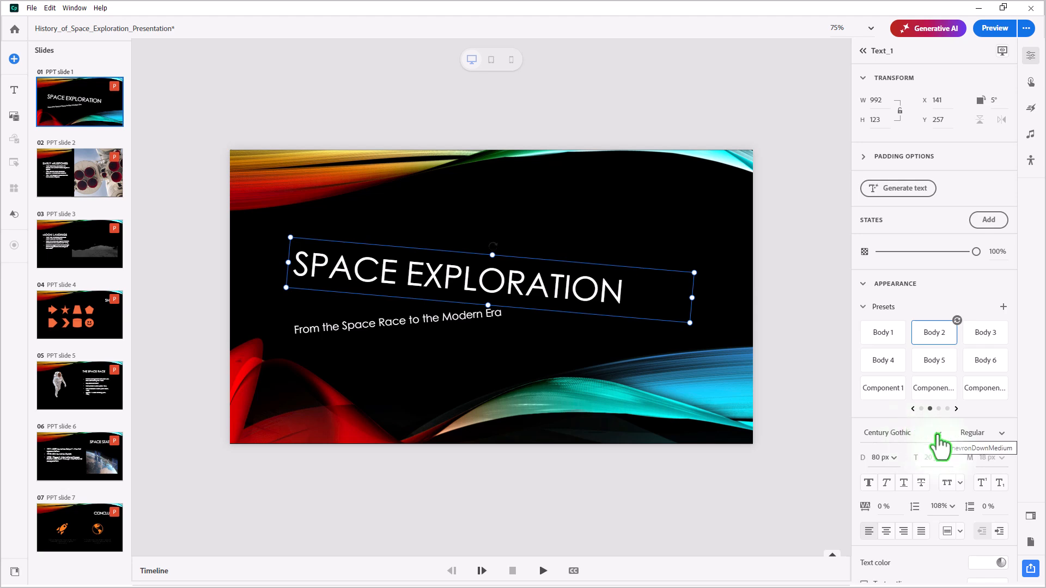
Set the title font to DM Sans
left_click(887, 432)
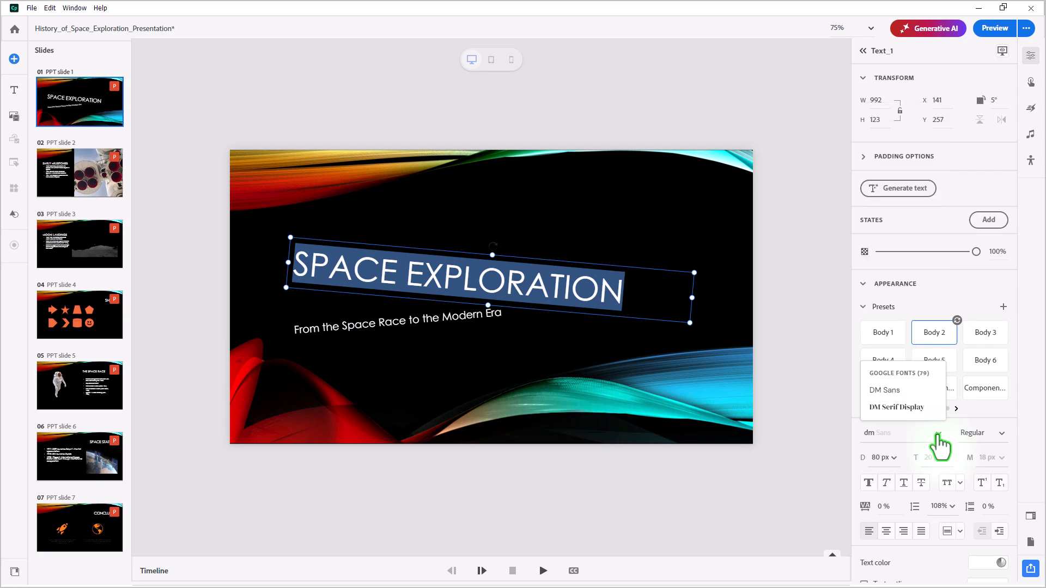
left_click(885, 390)
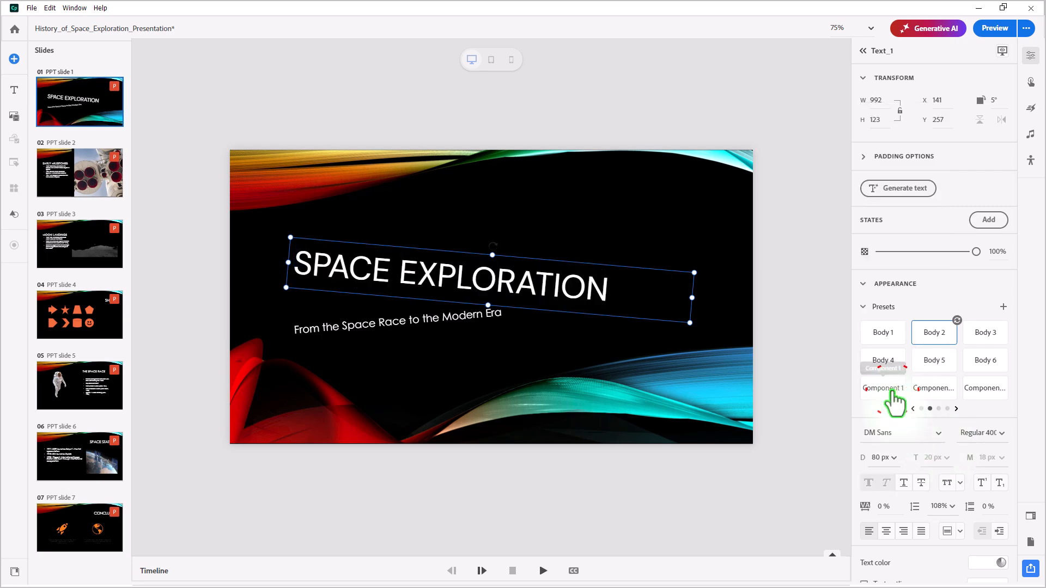
mouse_move(952, 390)
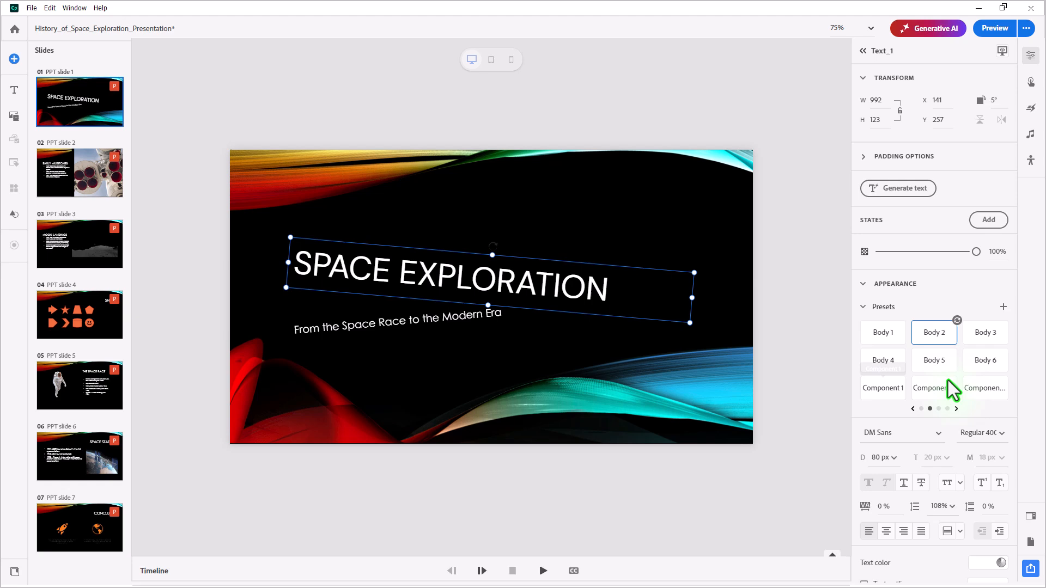
mouse_move(959, 333)
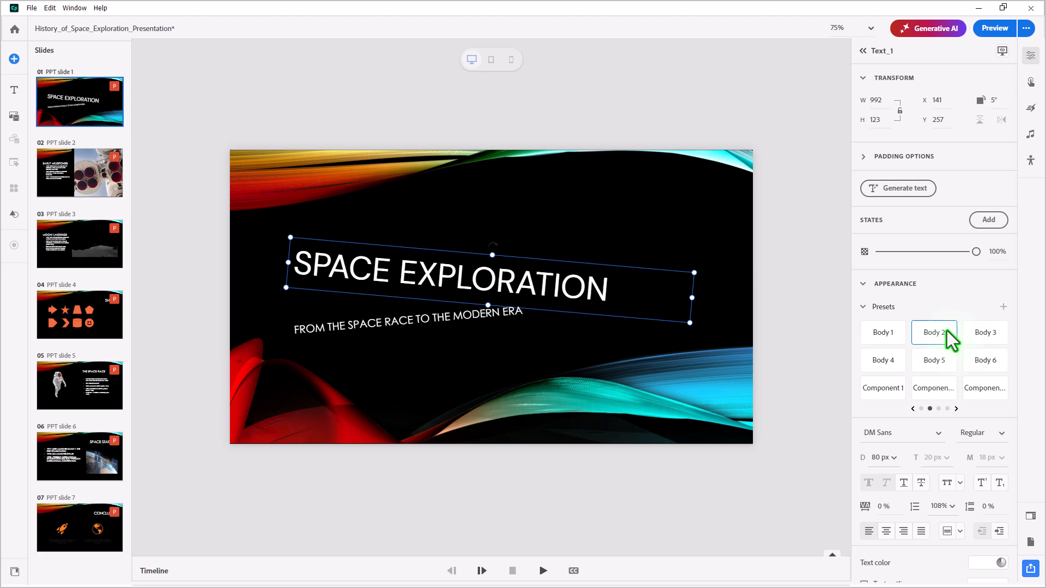
mouse_move(947, 340)
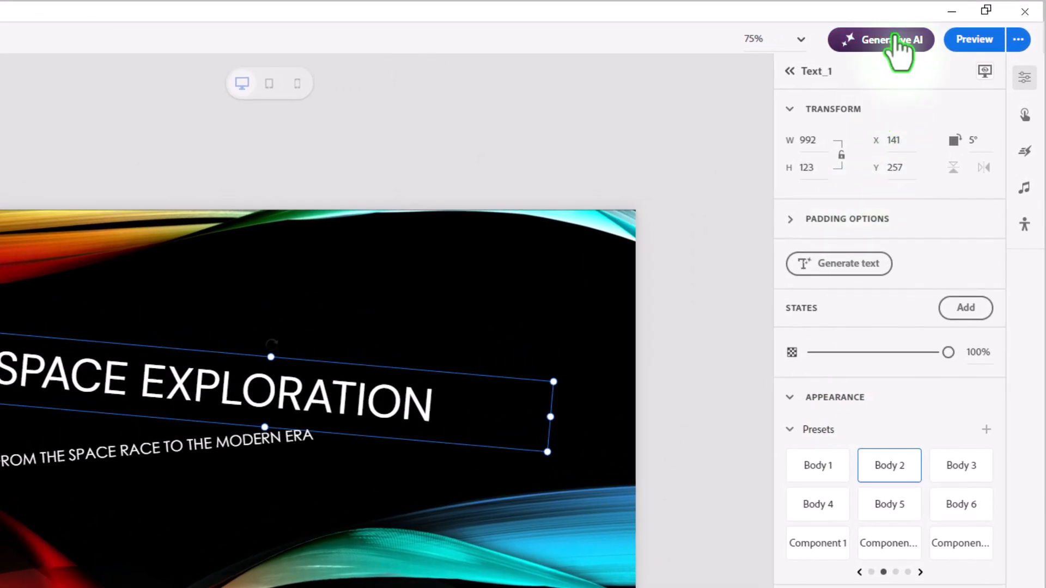
mouse_move(887, 47)
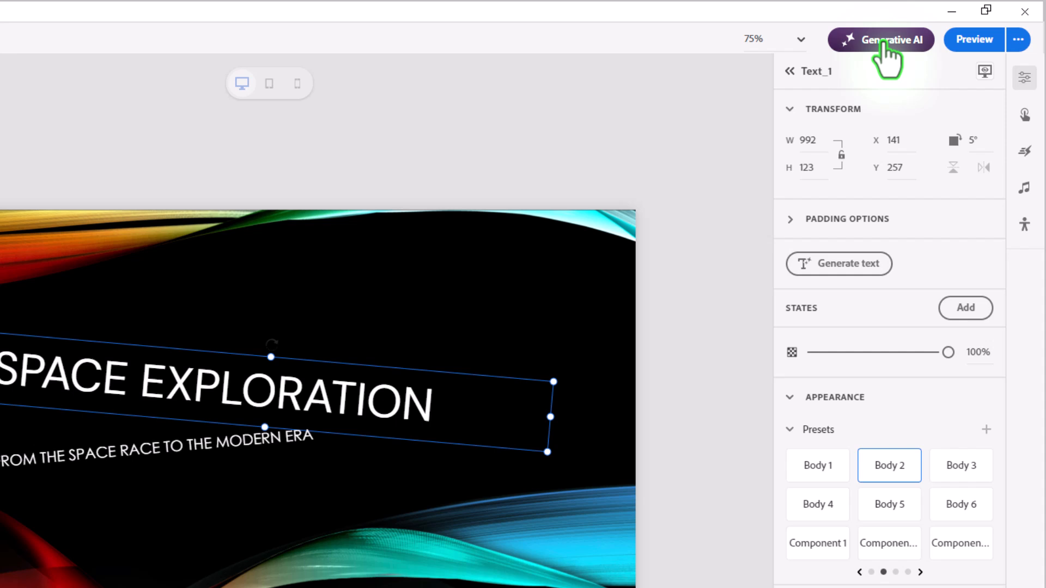
Add an audio-only generated AI avatar narrator to slide 1
left_click(881, 40)
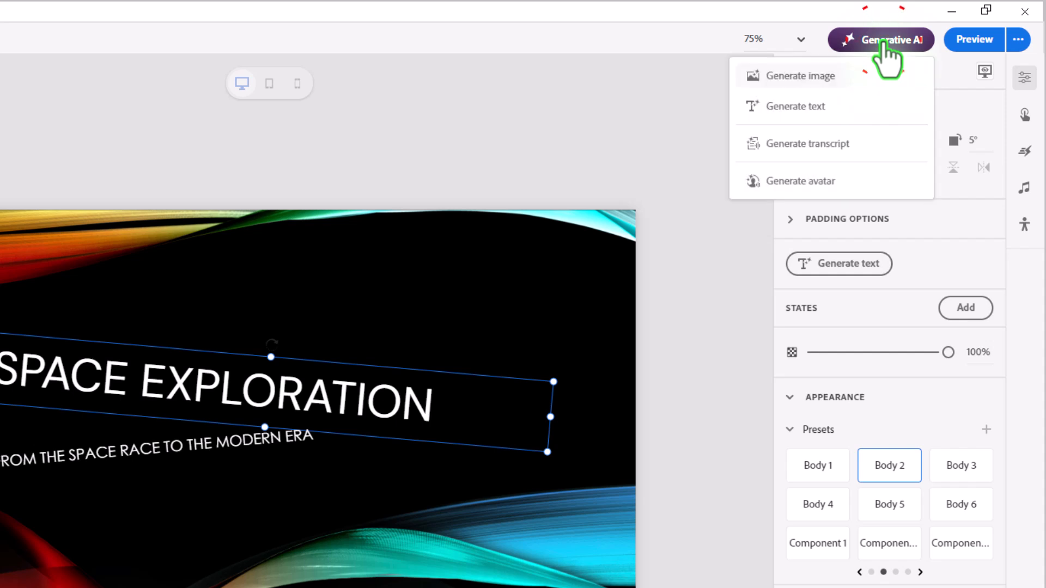
mouse_move(800, 181)
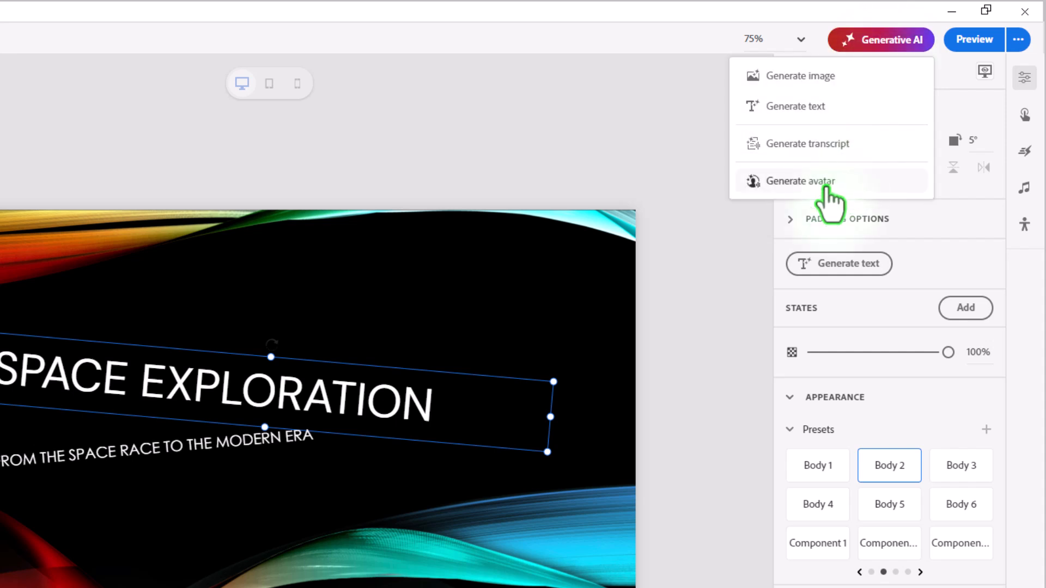
left_click(801, 181)
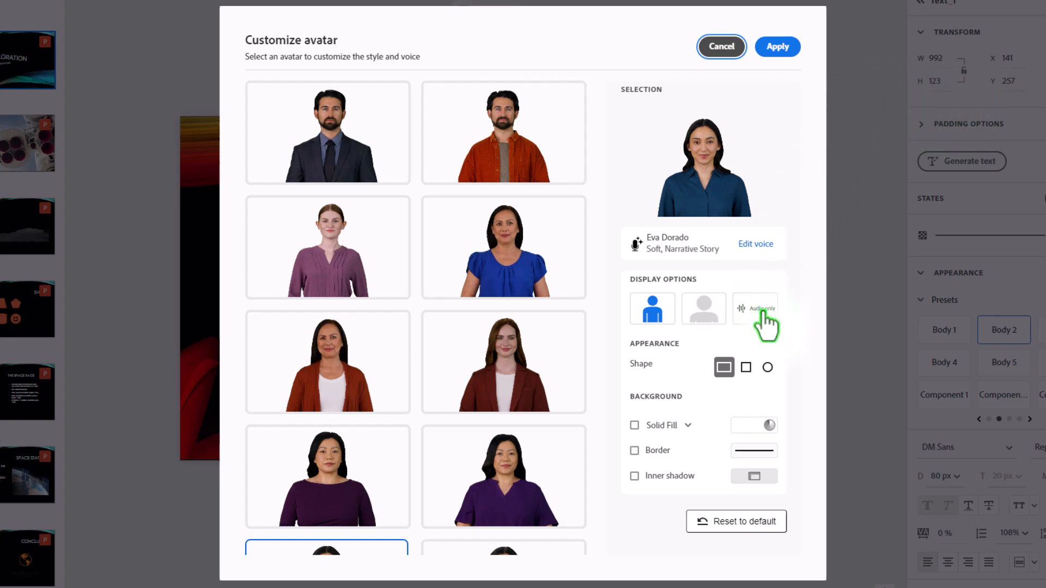
left_click(755, 309)
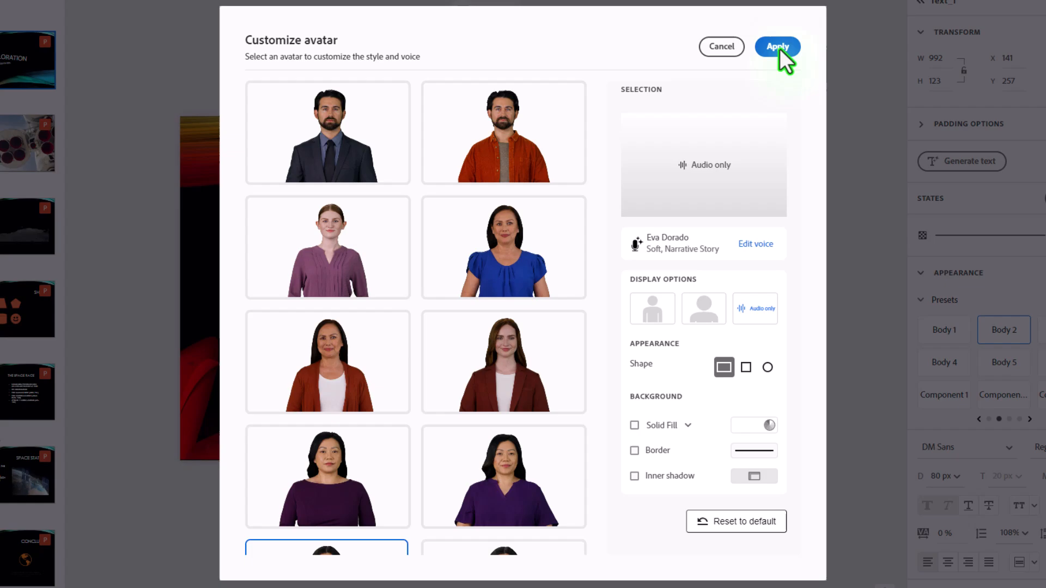
left_click(776, 47)
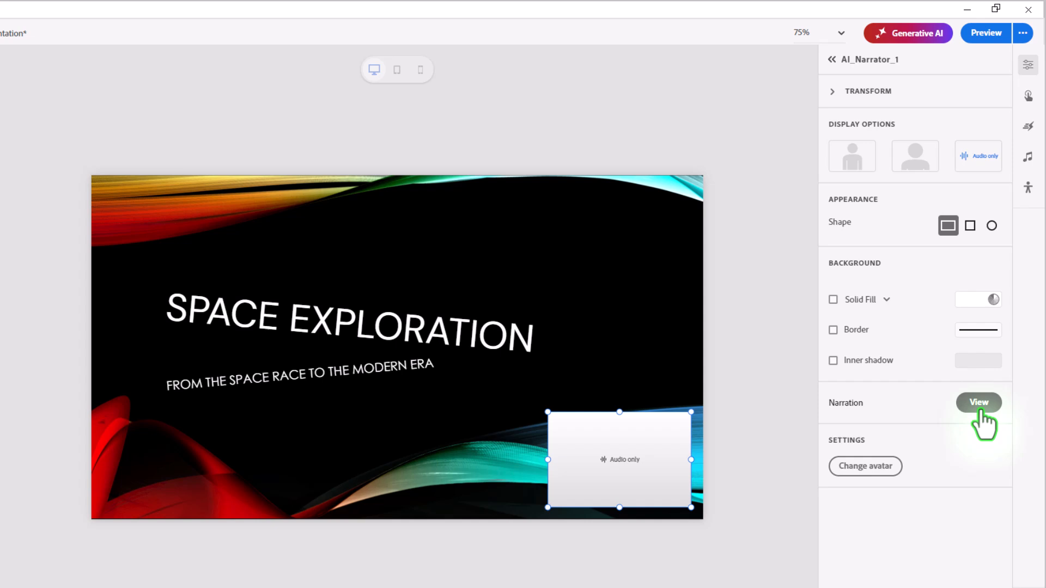
Create the narrator's narration from the PowerPoint slide note transcript
left_click(977, 402)
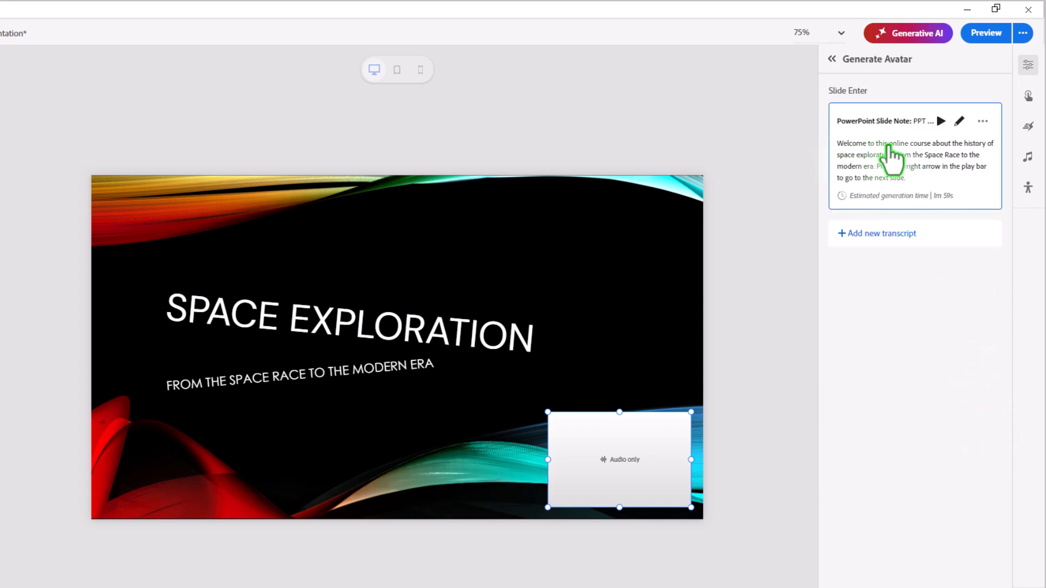
scroll("down", 3)
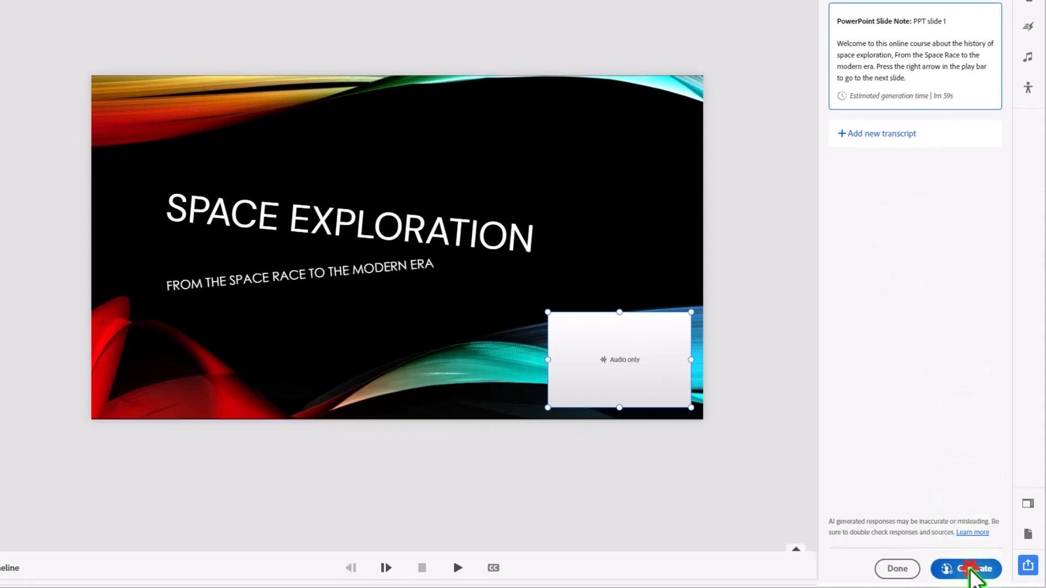
left_click(971, 568)
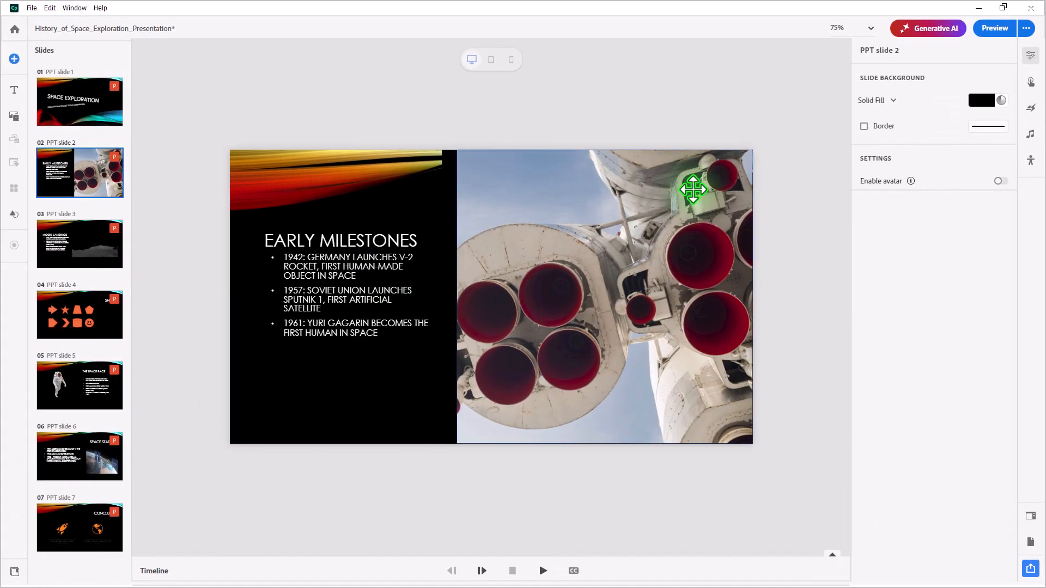
mouse_move(559, 275)
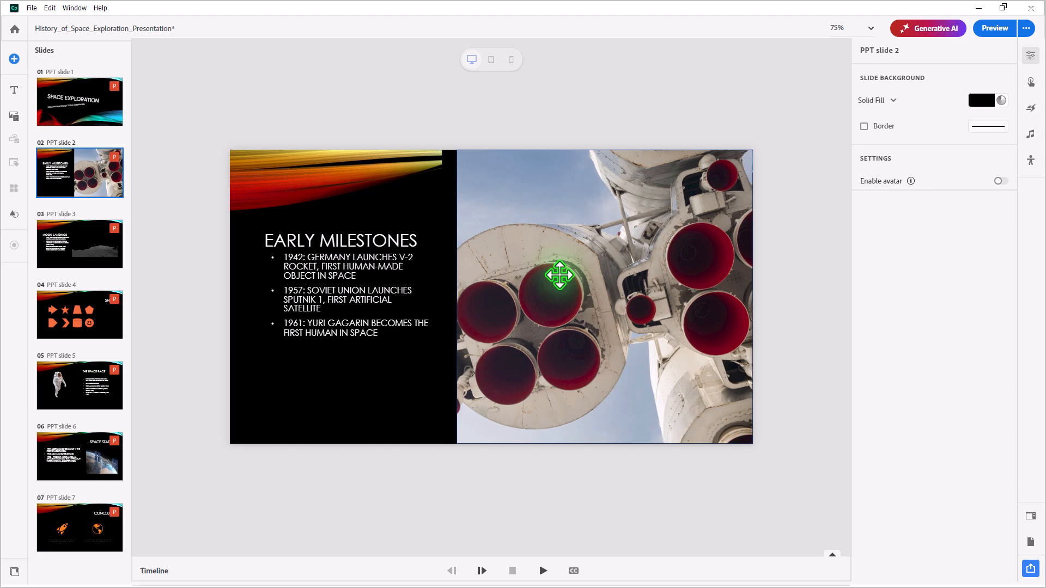
mouse_move(636, 297)
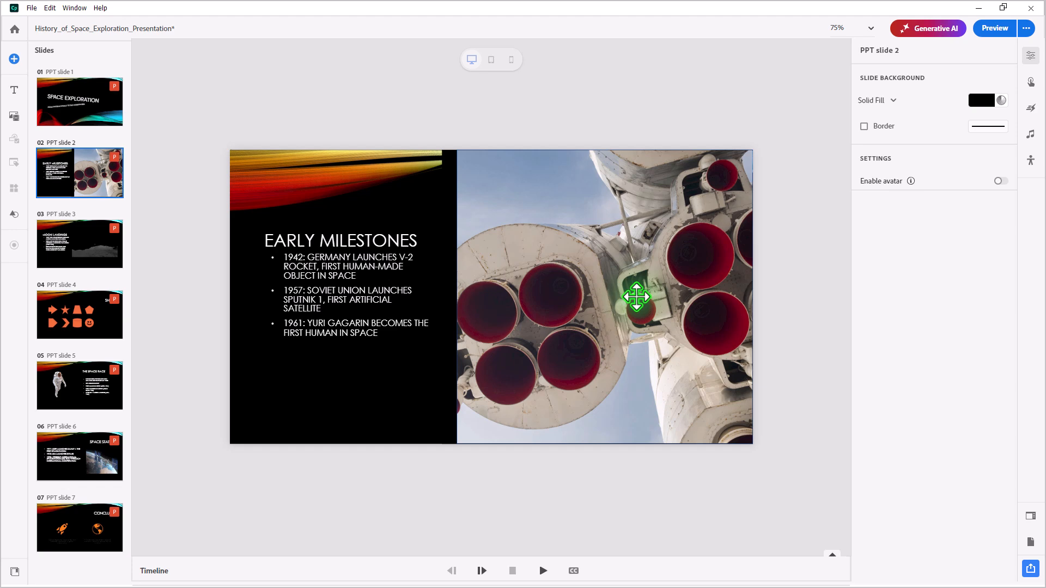
Select the rocket engine photo on the Early Milestones slide
left_click(600, 297)
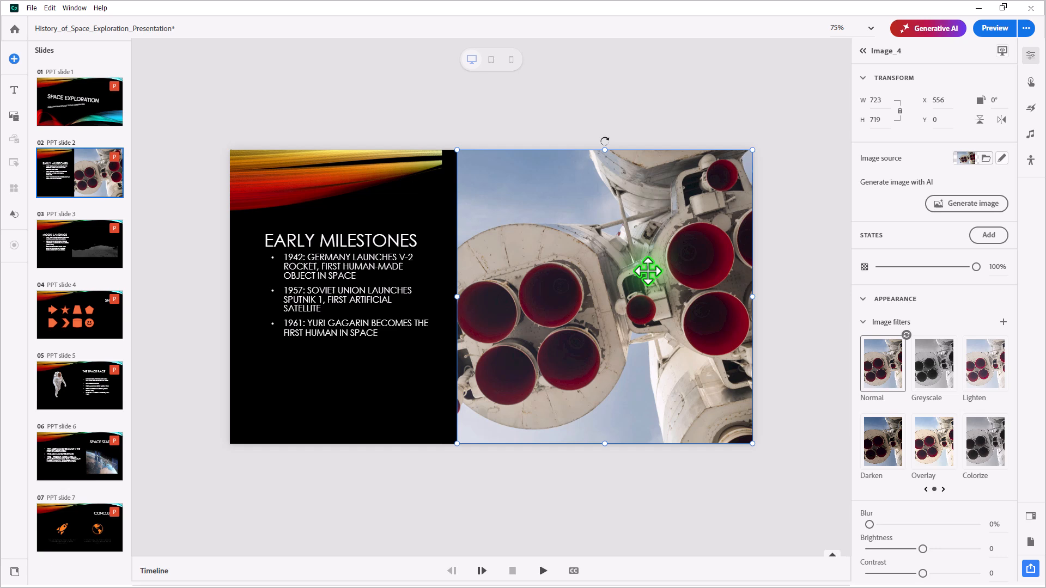
mouse_move(628, 275)
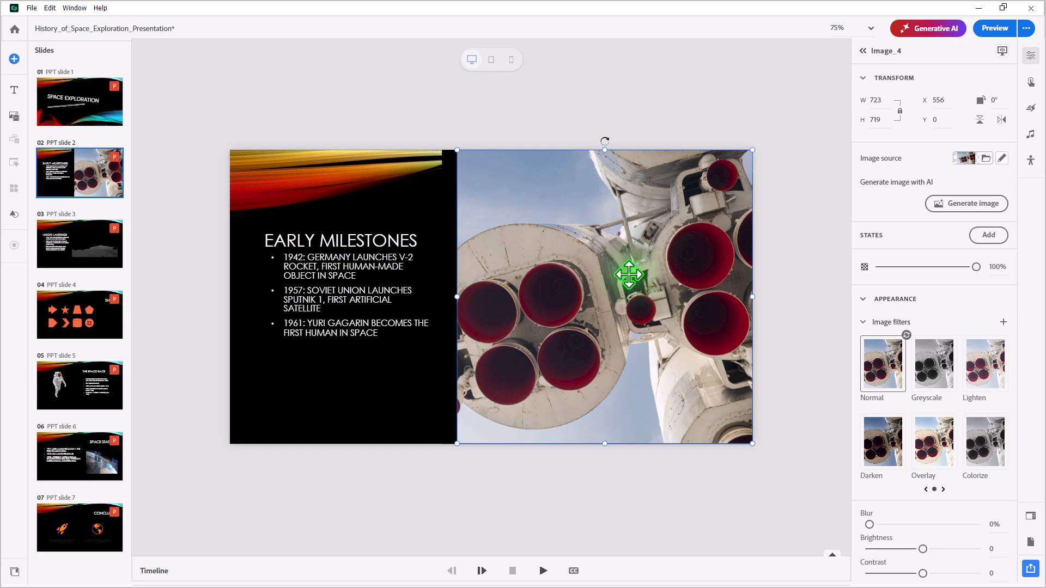
mouse_move(1006, 162)
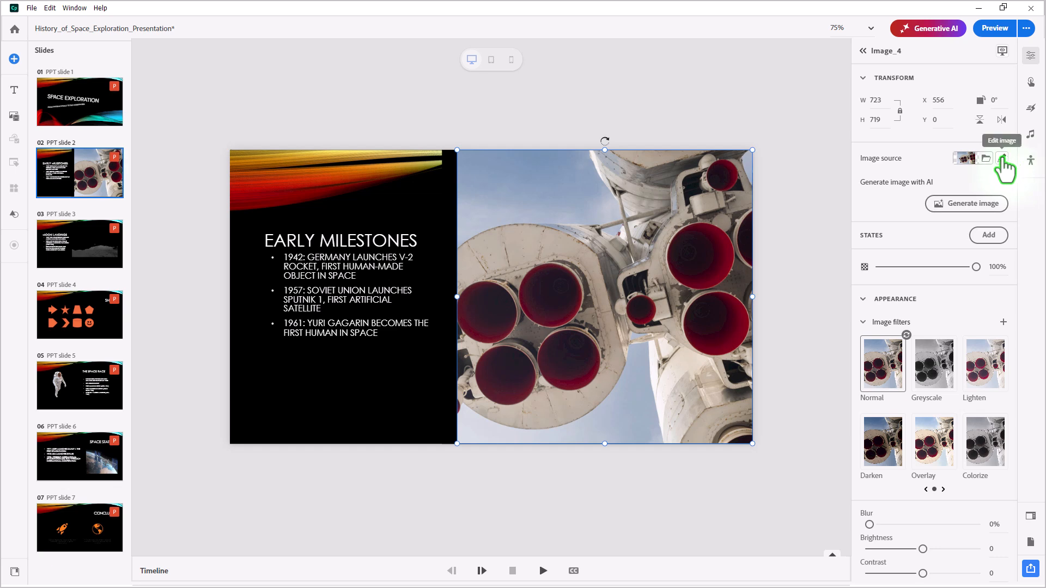
Open the rocket engine photo in crop mode via the Edit image pencil
left_click(1004, 158)
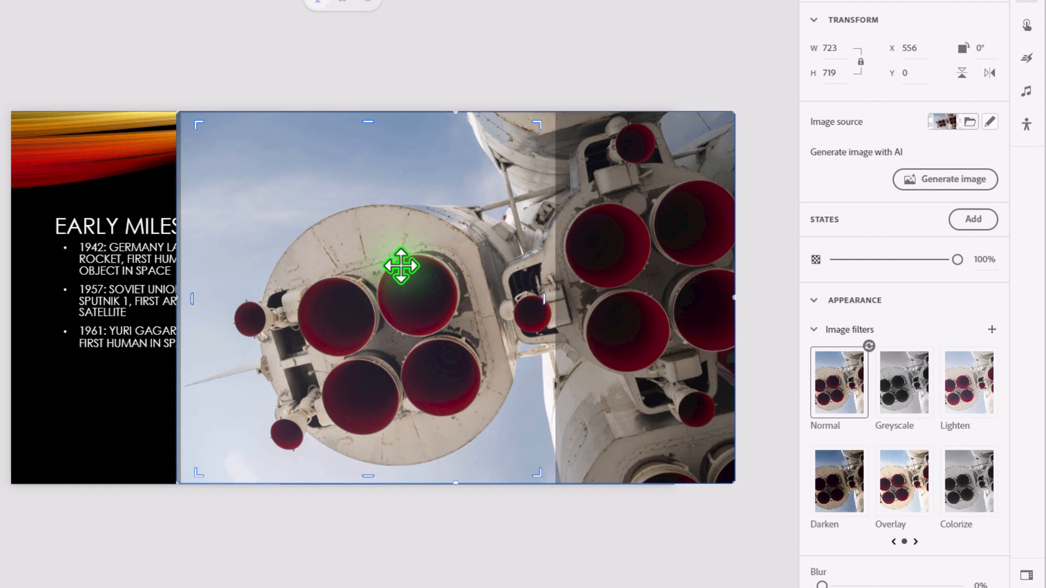
mouse_move(350, 318)
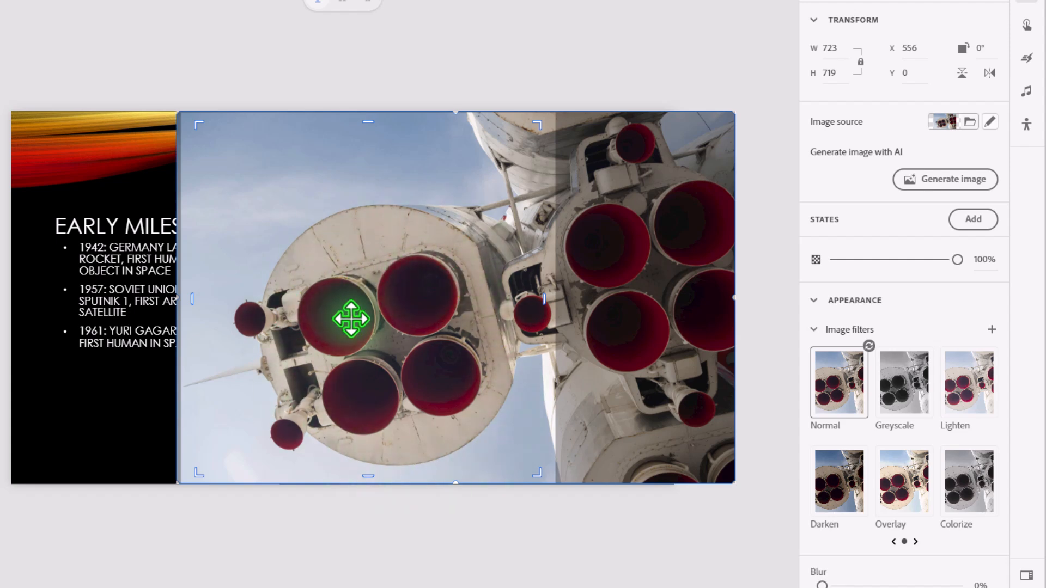
mouse_move(942, 144)
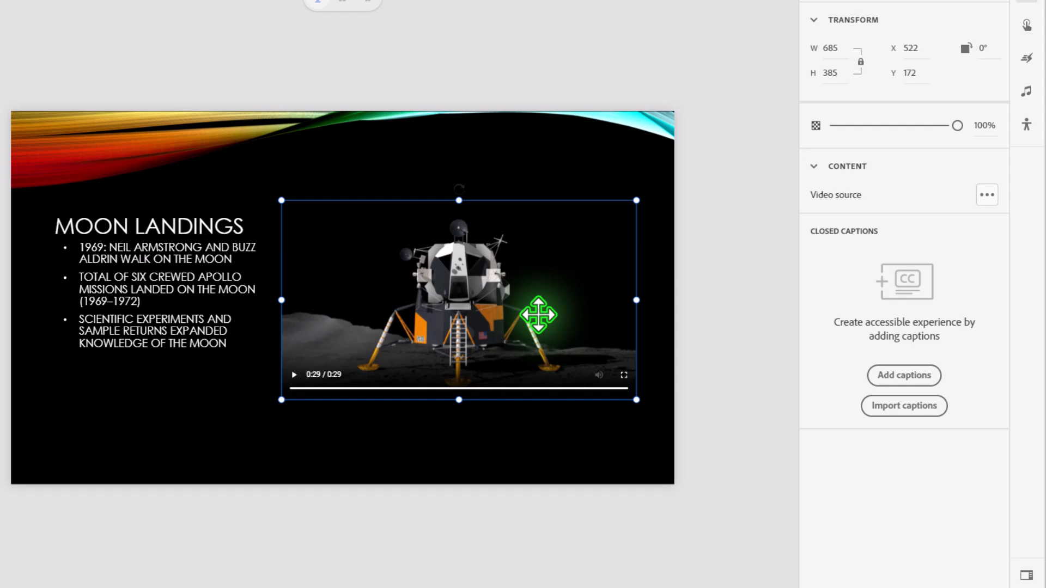
mouse_move(508, 335)
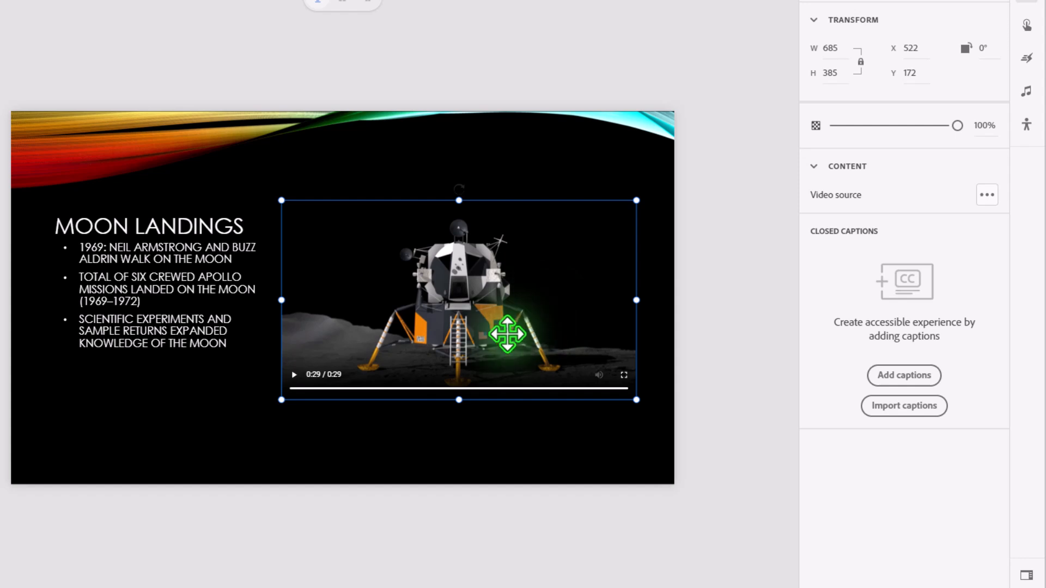
mouse_move(301, 386)
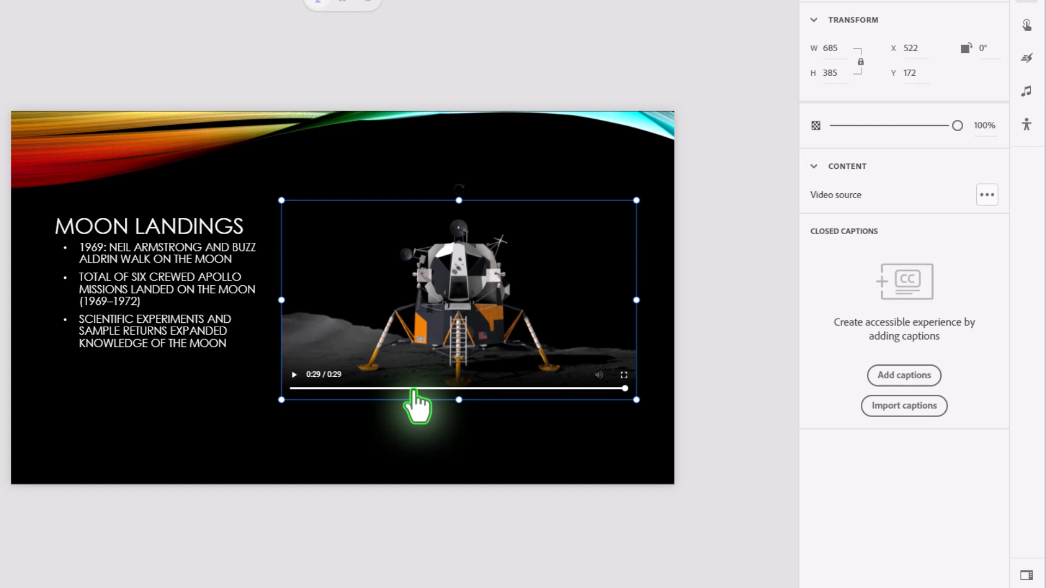
mouse_move(614, 394)
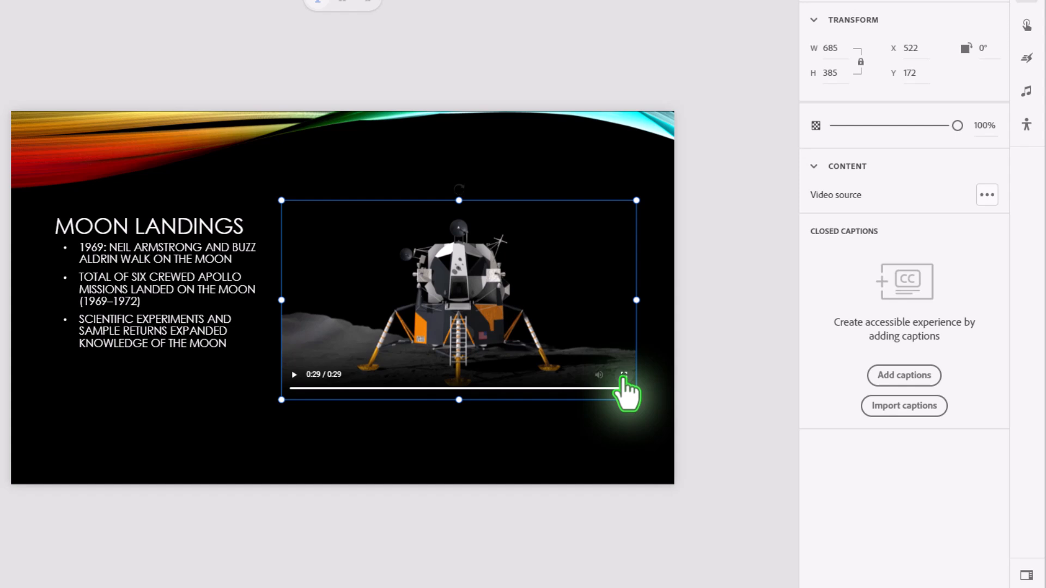
Inspect the lunar module video on the Moon Landings slide
left_click(624, 389)
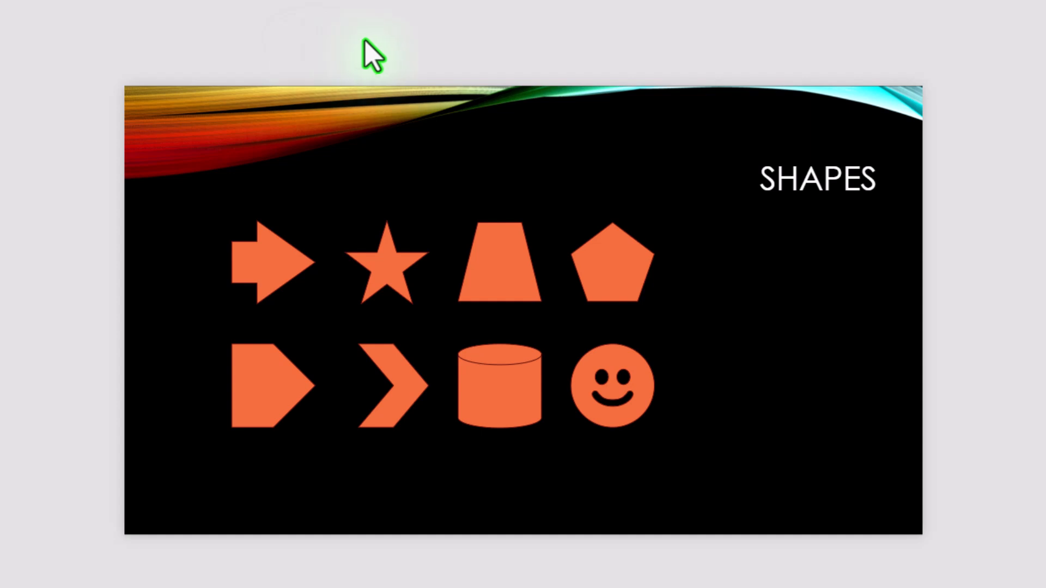
Select the orange cylinder on the Shapes slide, with the shape gallery open
left_click(393, 385)
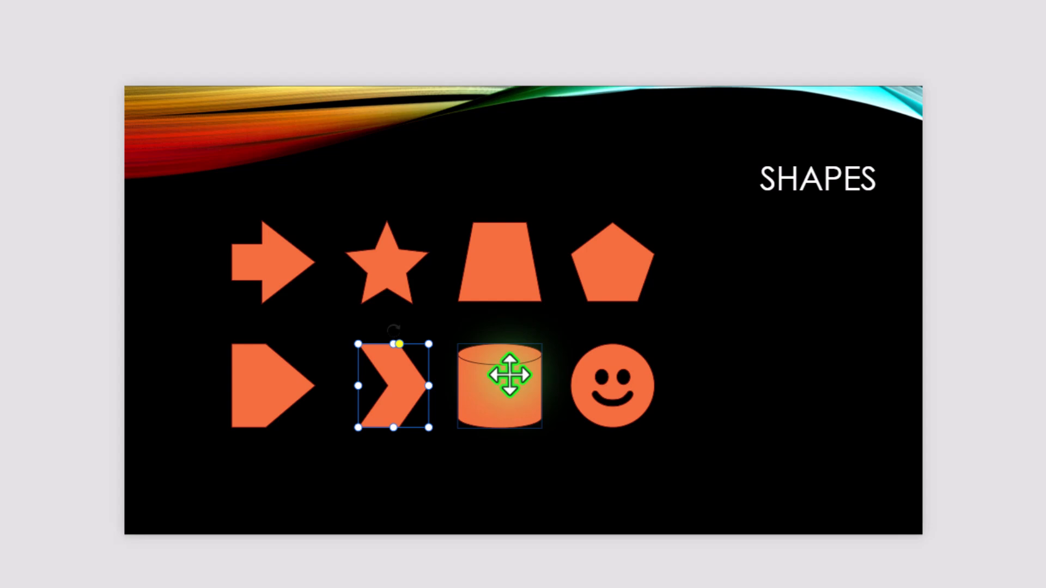
left_click(499, 385)
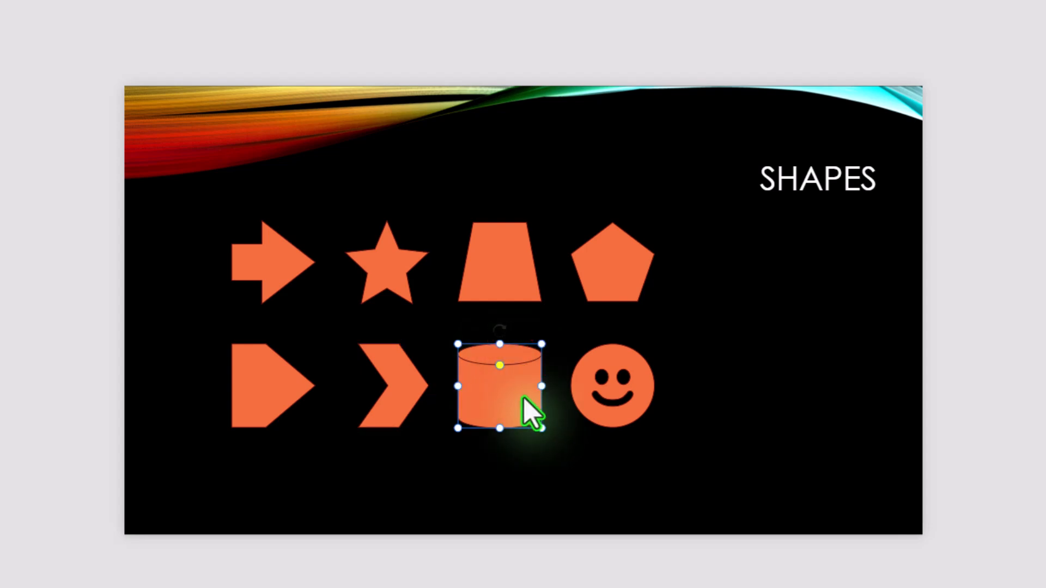
mouse_move(500, 386)
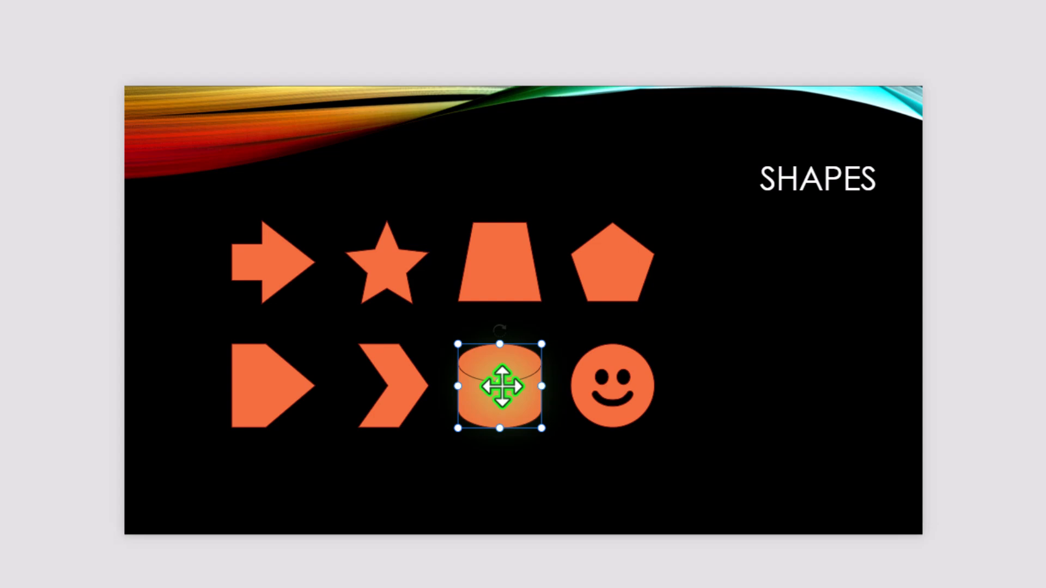
mouse_move(666, 417)
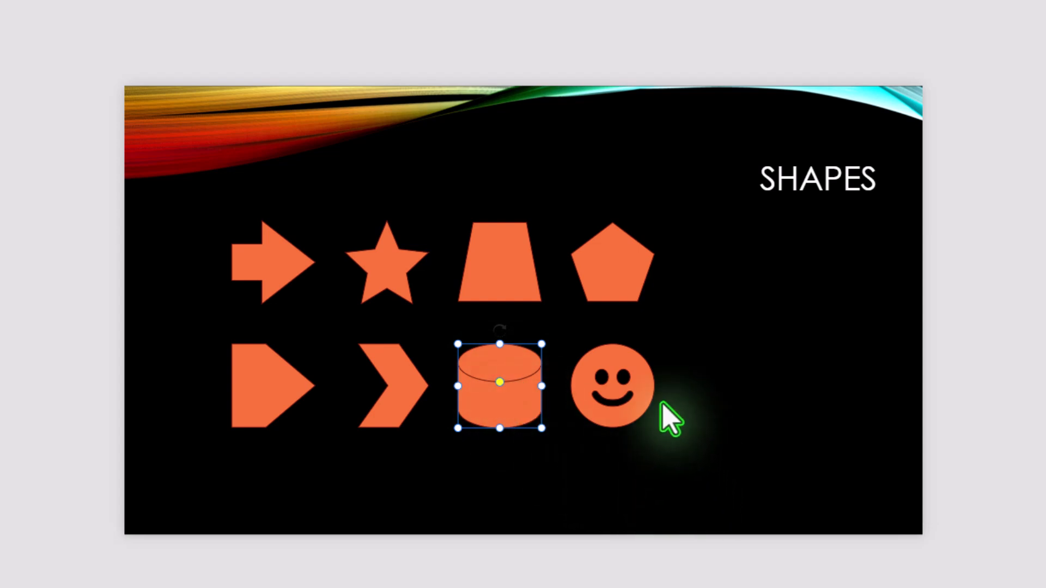
left_click(614, 383)
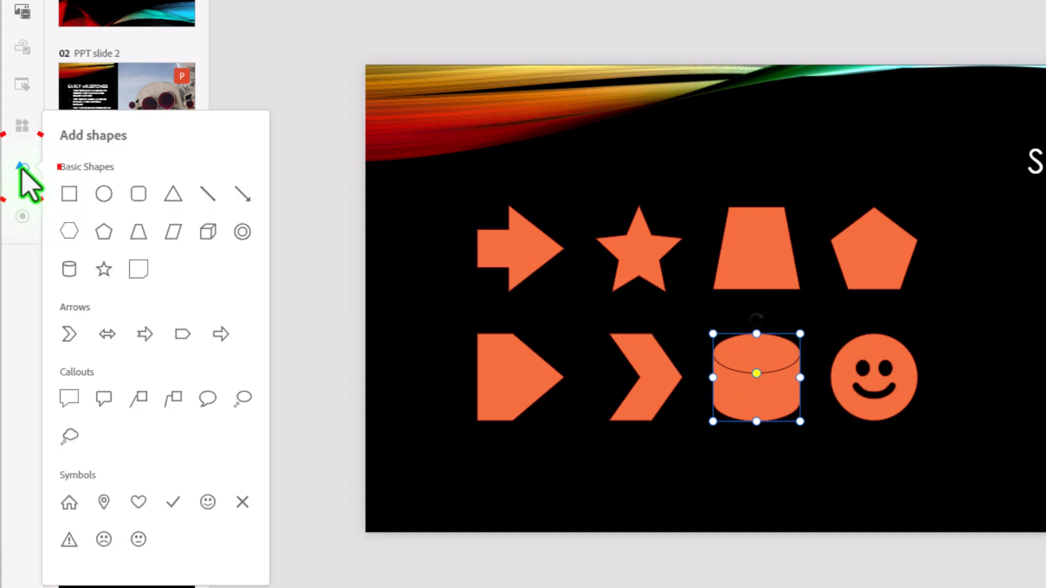
mouse_move(172, 194)
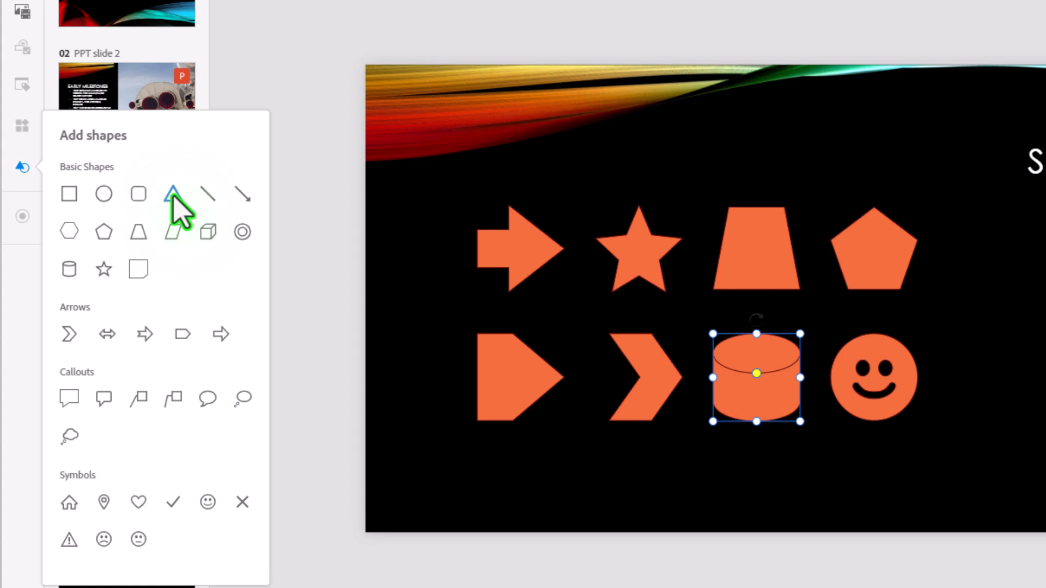
mouse_move(144, 390)
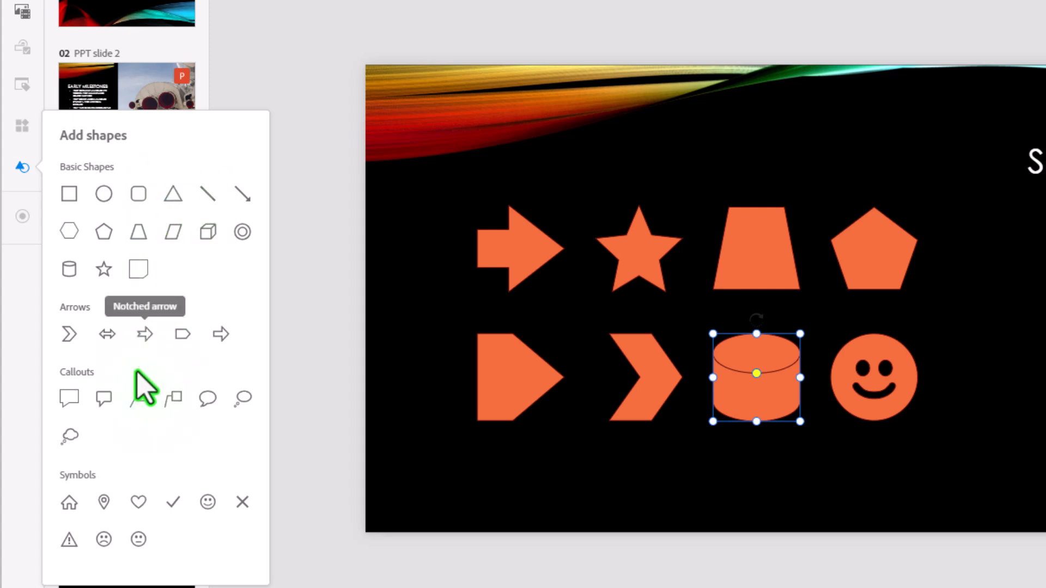
mouse_move(167, 540)
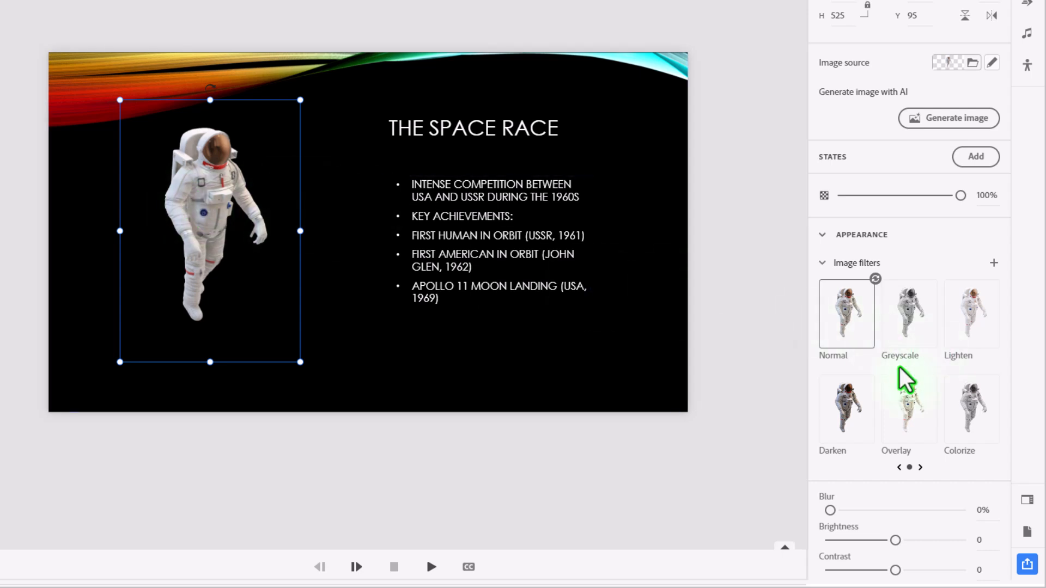
Apply the Darken image filter to the astronaut photo
left_click(846, 408)
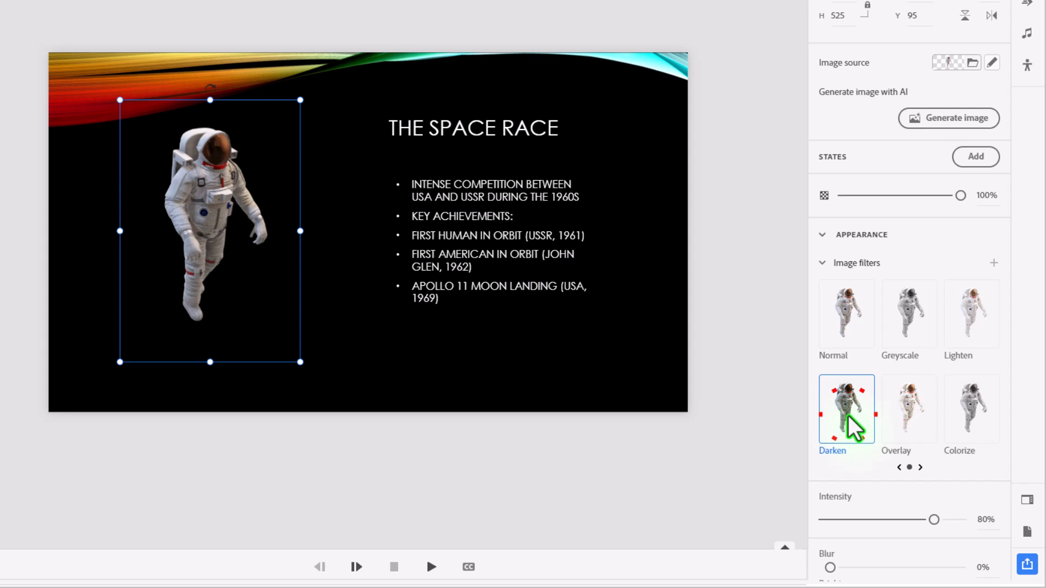
scroll("down", 3)
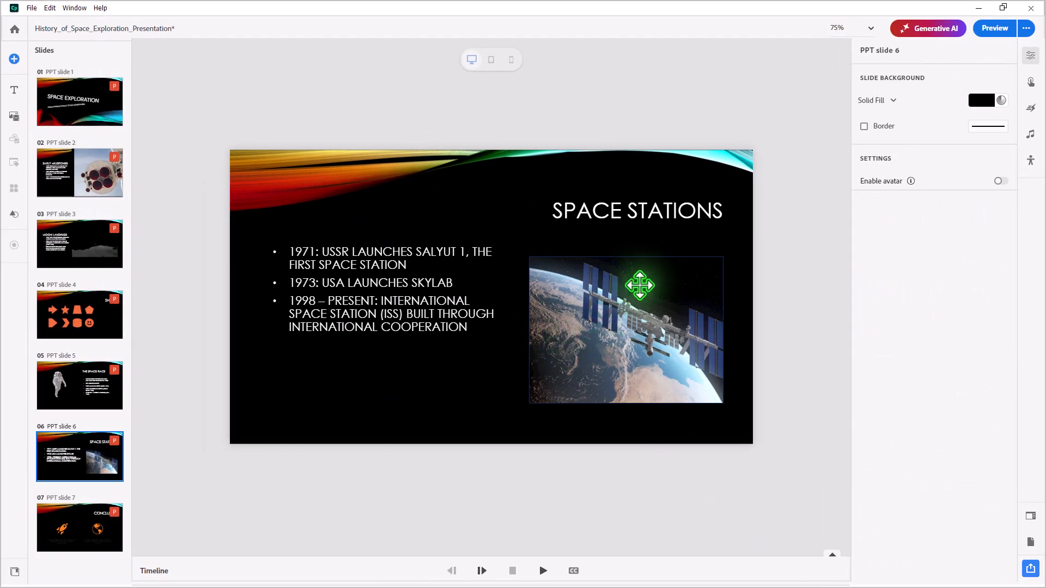
Change the SPACE STATIONS title (Text_10) entrance from Slide in to Fade in
left_click(423, 347)
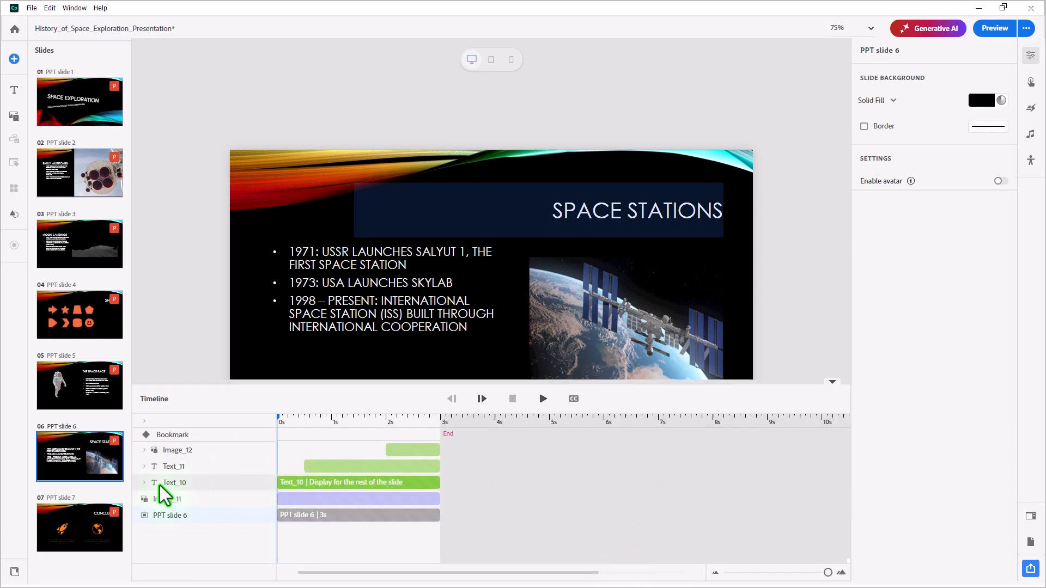
left_click(173, 482)
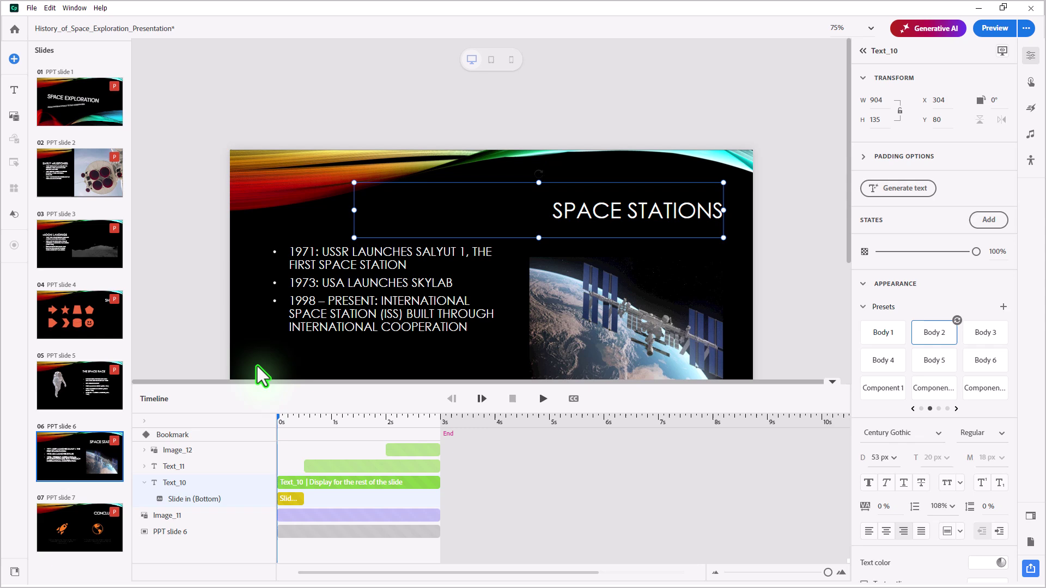
mouse_move(1030, 134)
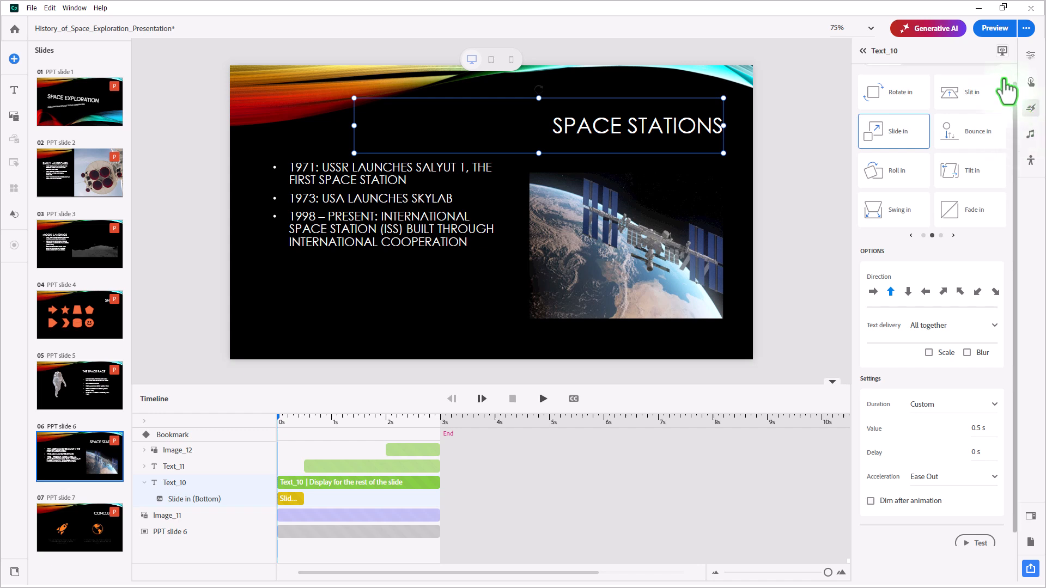
mouse_move(977, 144)
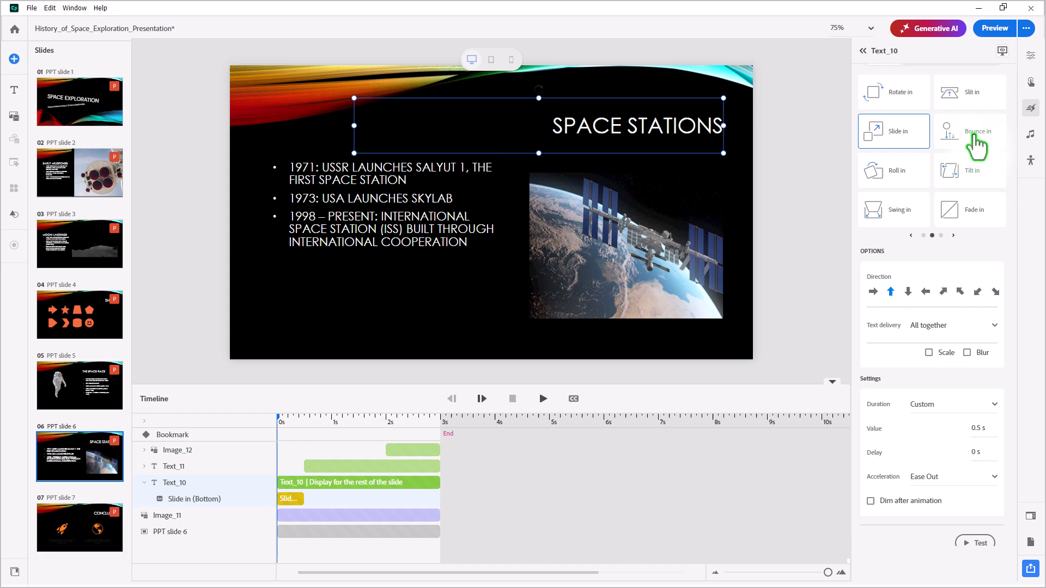
left_click(969, 210)
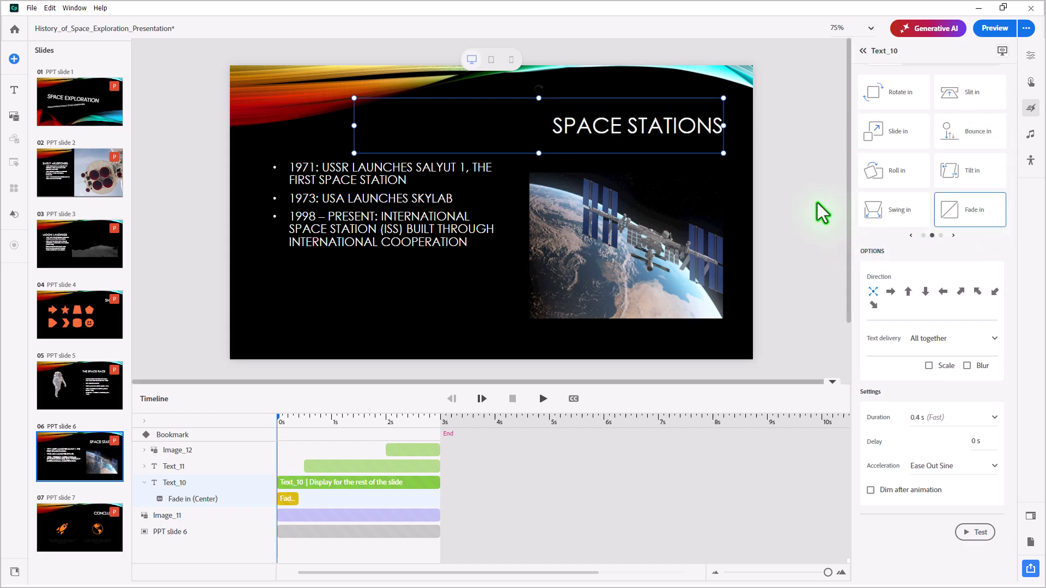
mouse_move(814, 209)
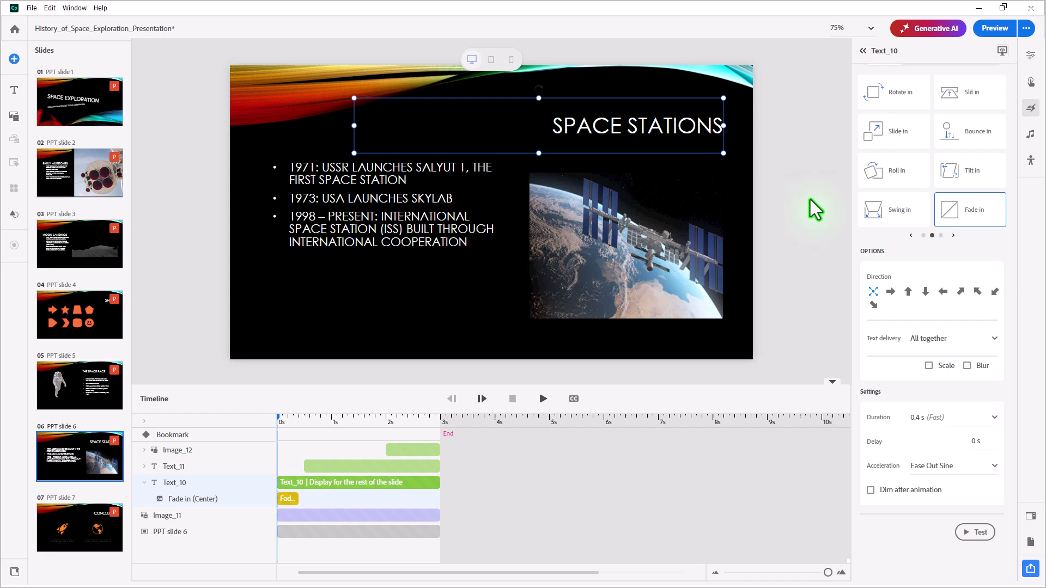
left_click(78, 528)
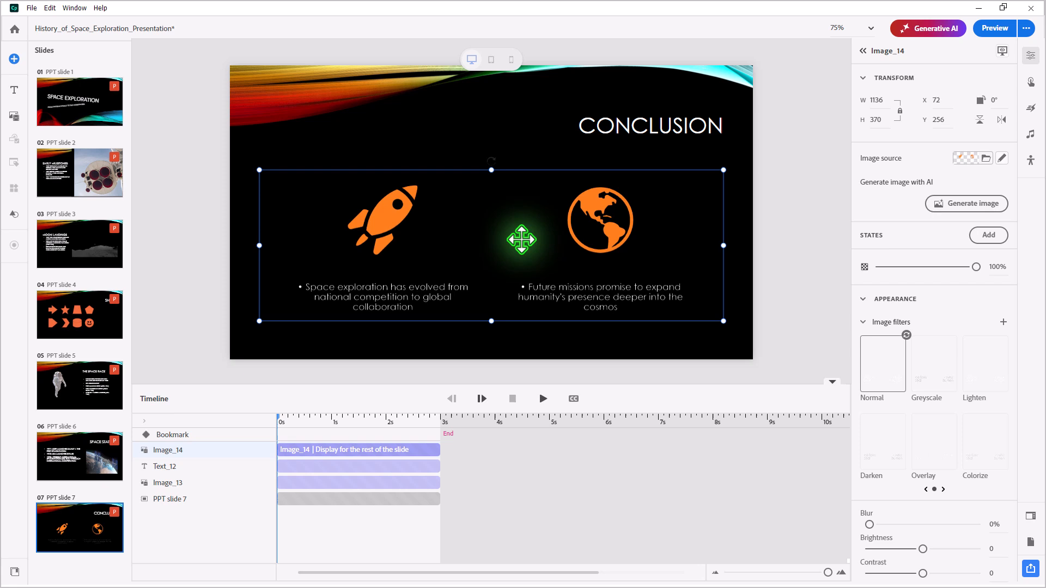
mouse_move(501, 252)
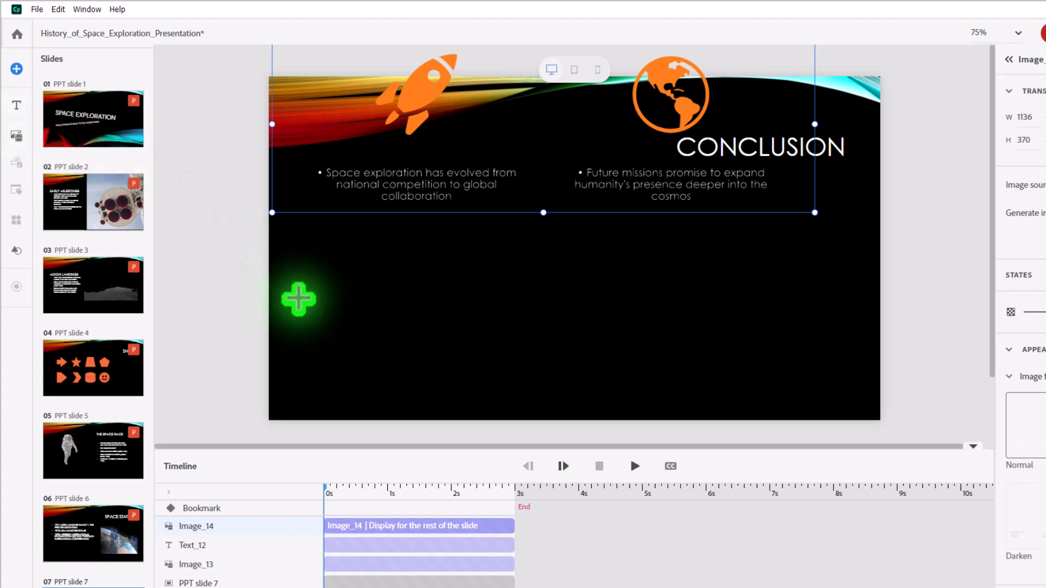
mouse_move(627, 191)
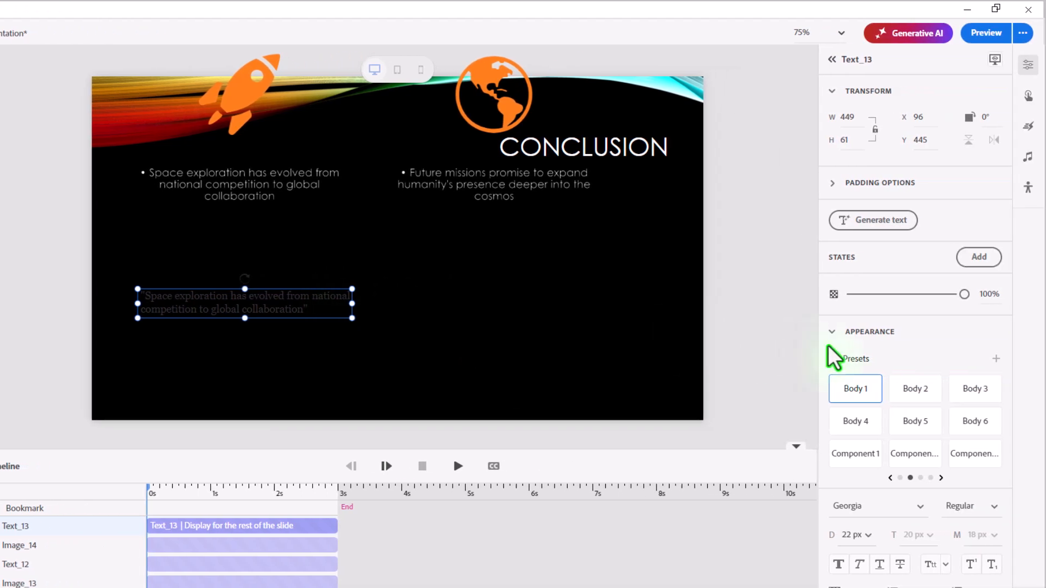
Set the first quote to DM Sans in white and position the second quote beside it
left_click(874, 505)
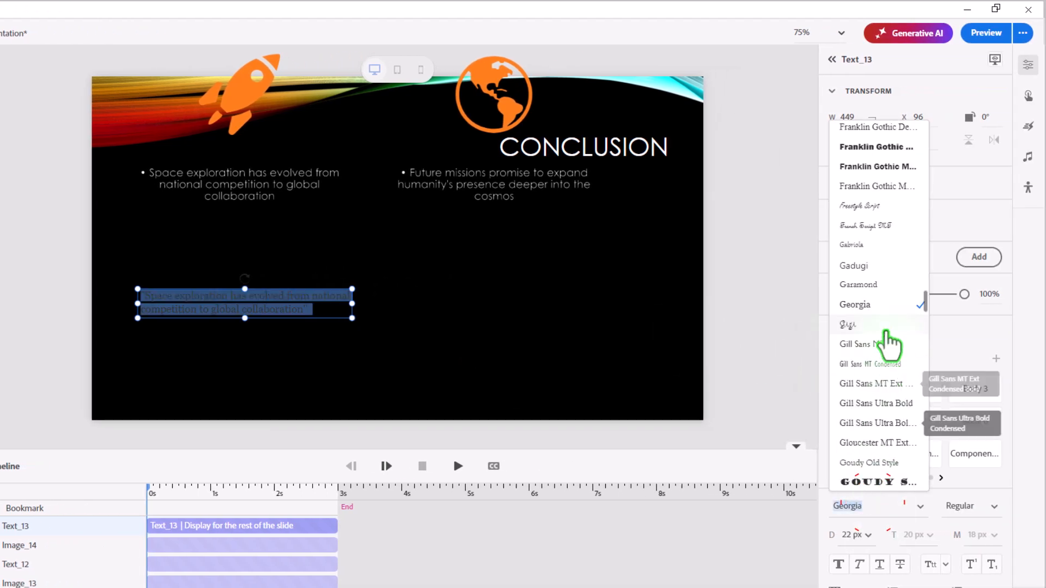
scroll("down", 3)
type("DM Sans")
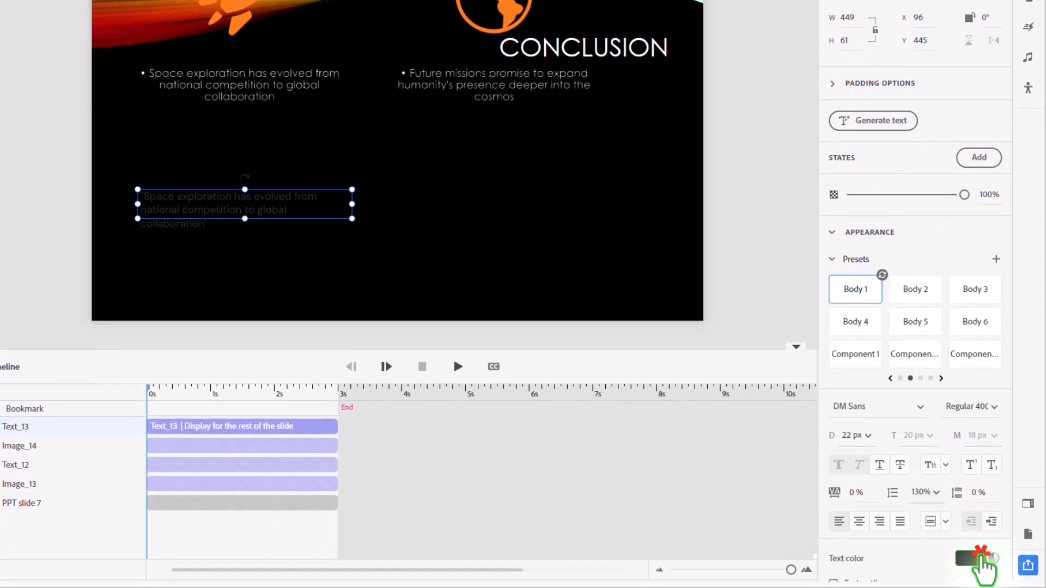
left_click(975, 558)
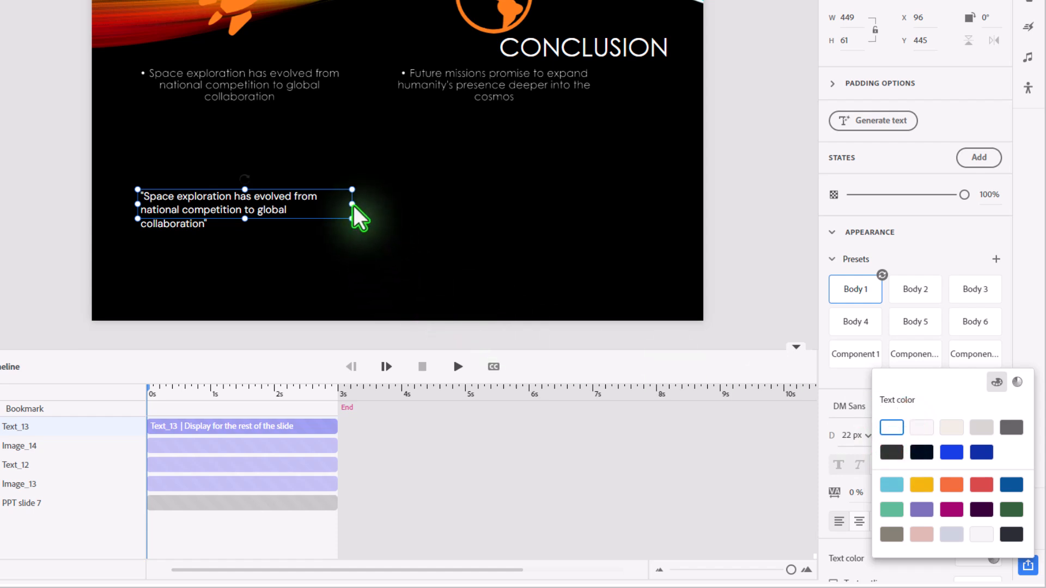
left_click_drag(245, 209, 410, 225)
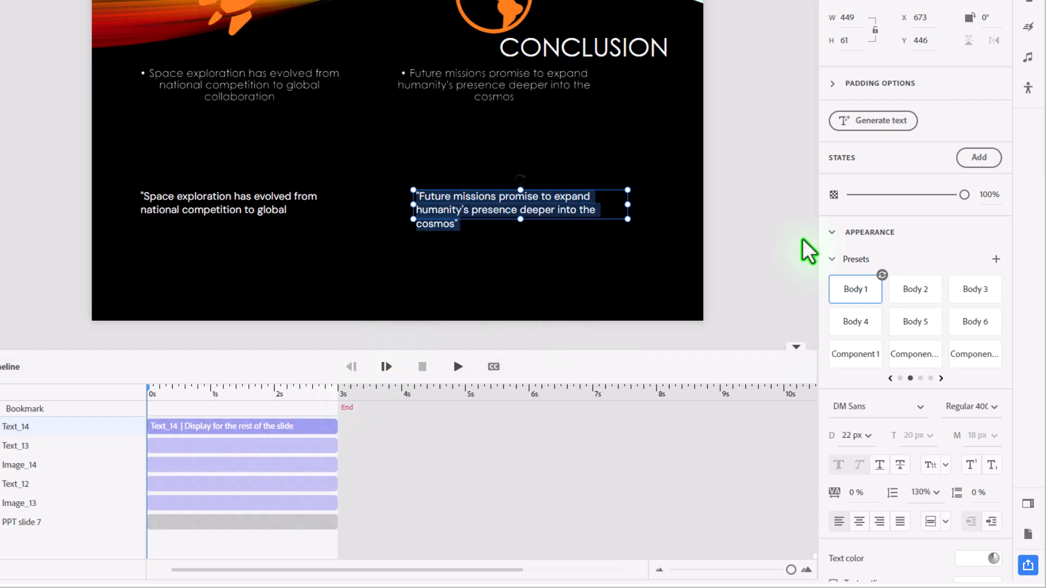
mouse_move(483, 210)
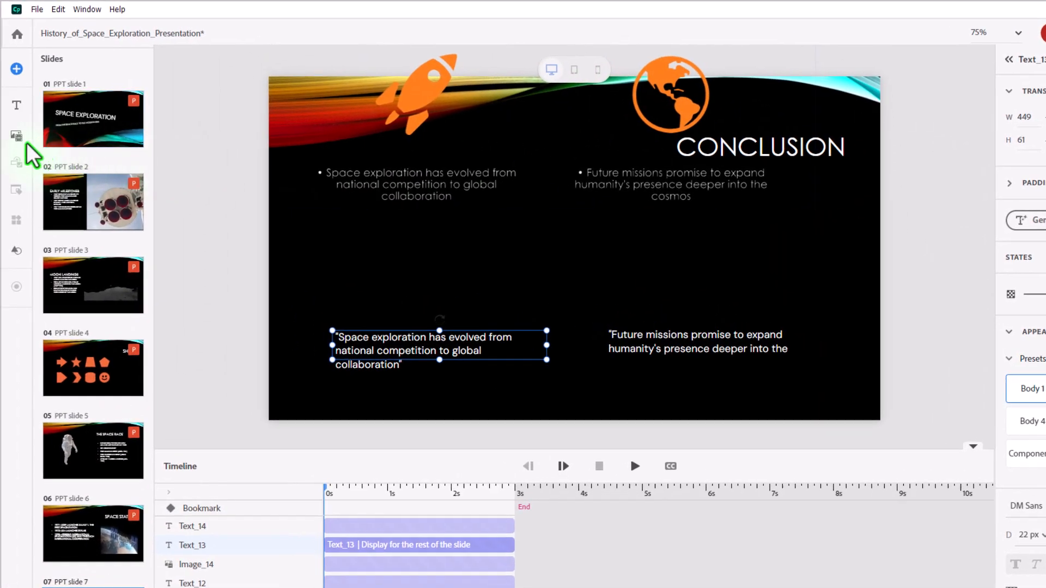
Insert rocket.svg from the computer onto the Conclusion slide
left_click(16, 136)
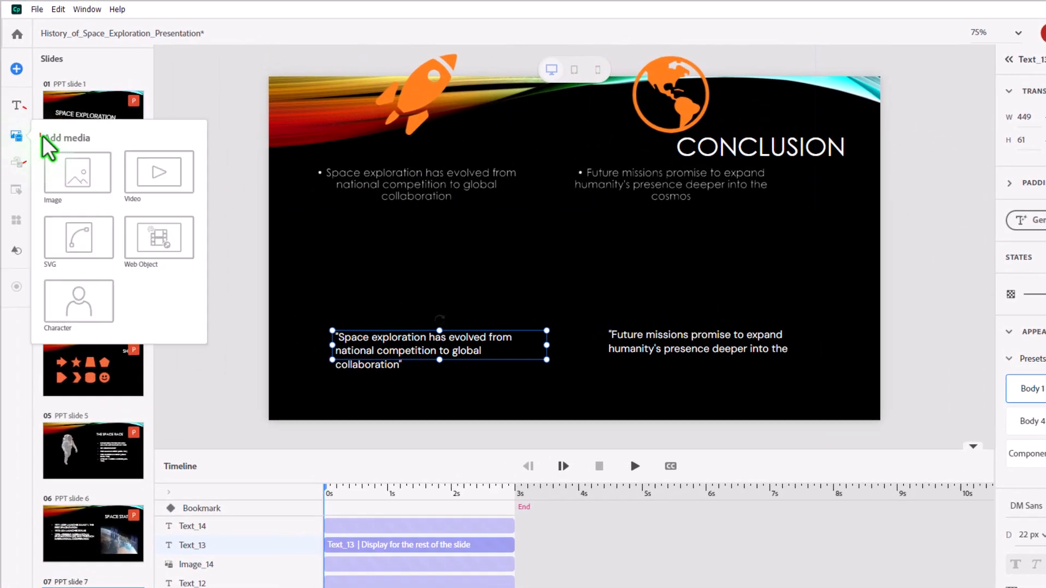
mouse_move(78, 238)
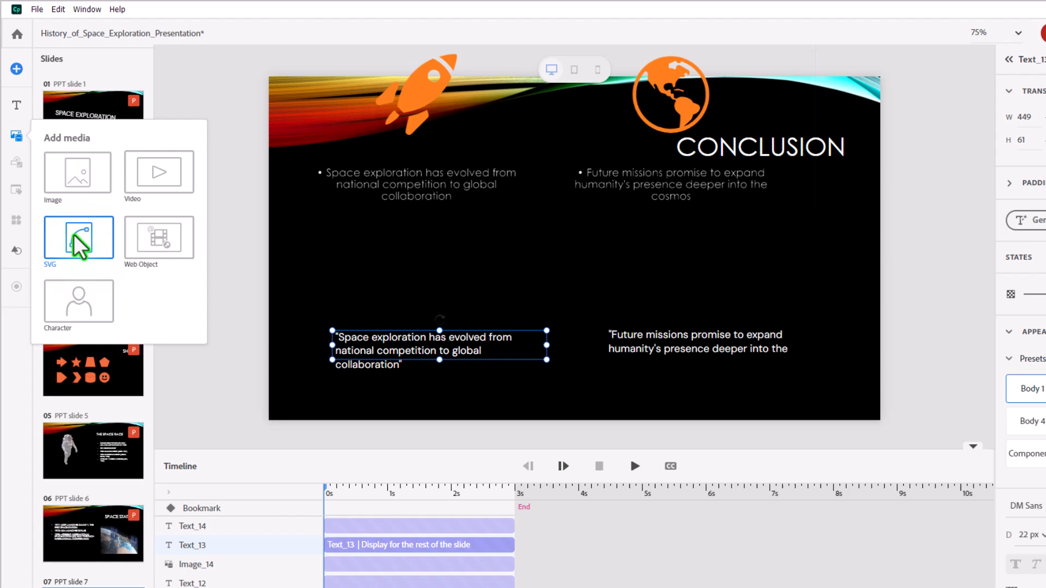
left_click(78, 239)
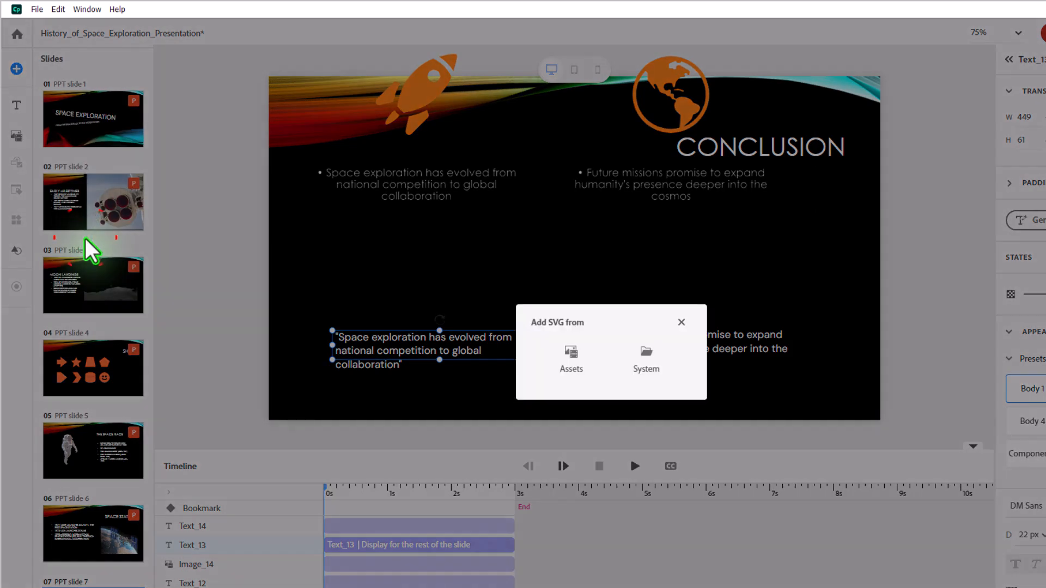
left_click(644, 356)
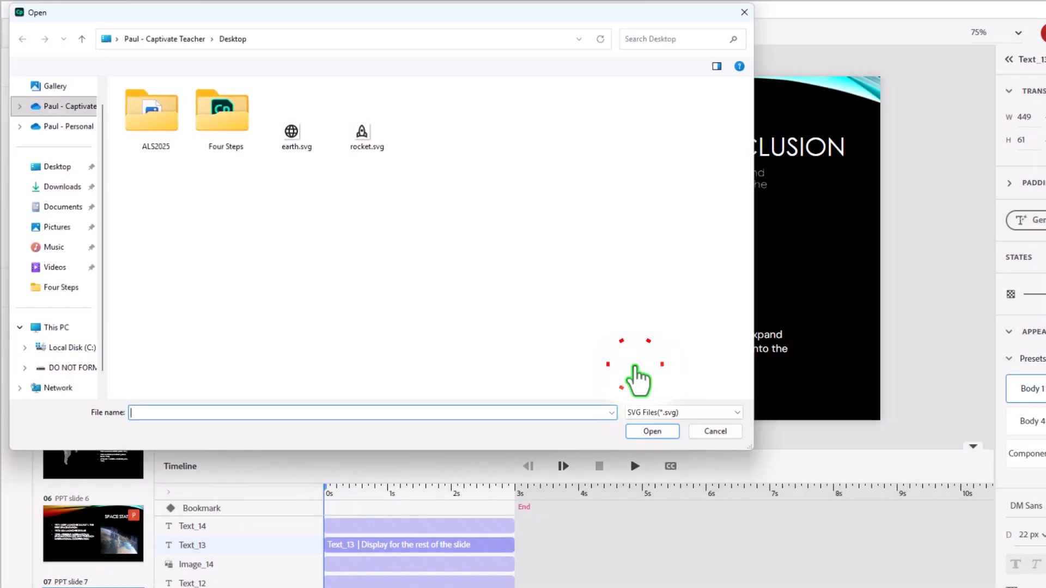
left_click(362, 130)
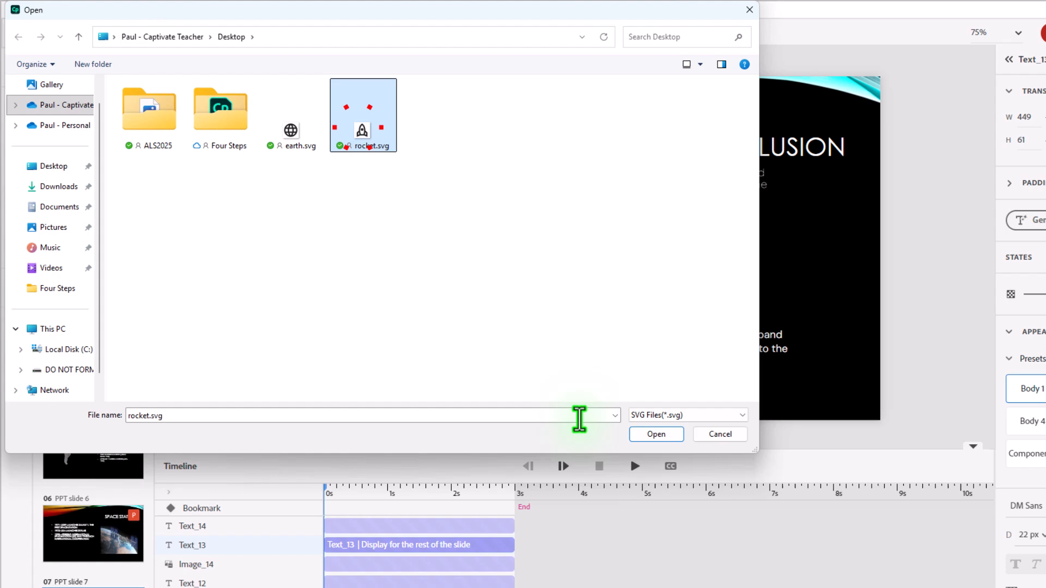
left_click(655, 434)
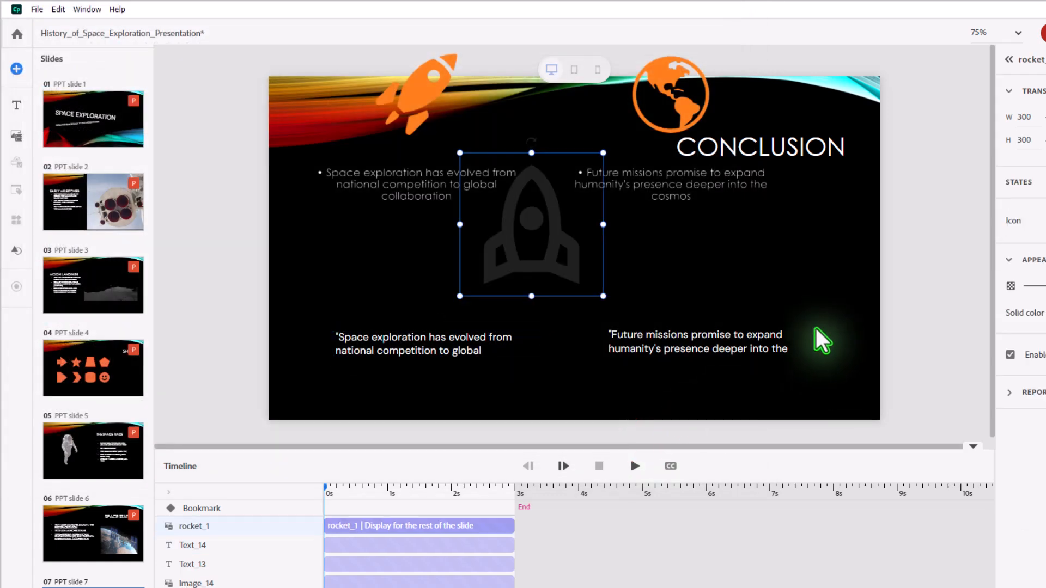
mouse_move(530, 242)
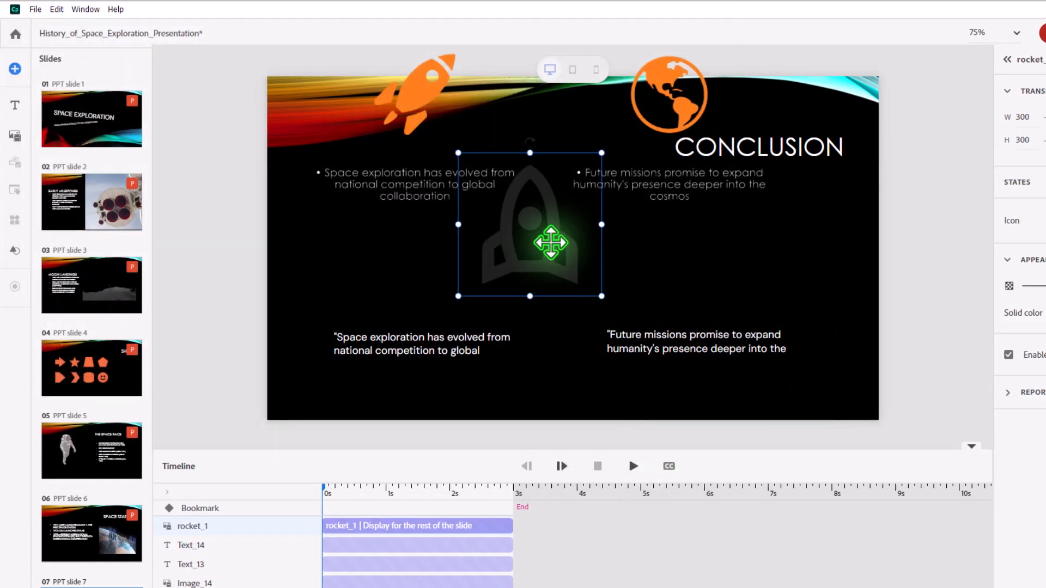
Colour the rocket icon orange and rotate it 45°
left_click(970, 314)
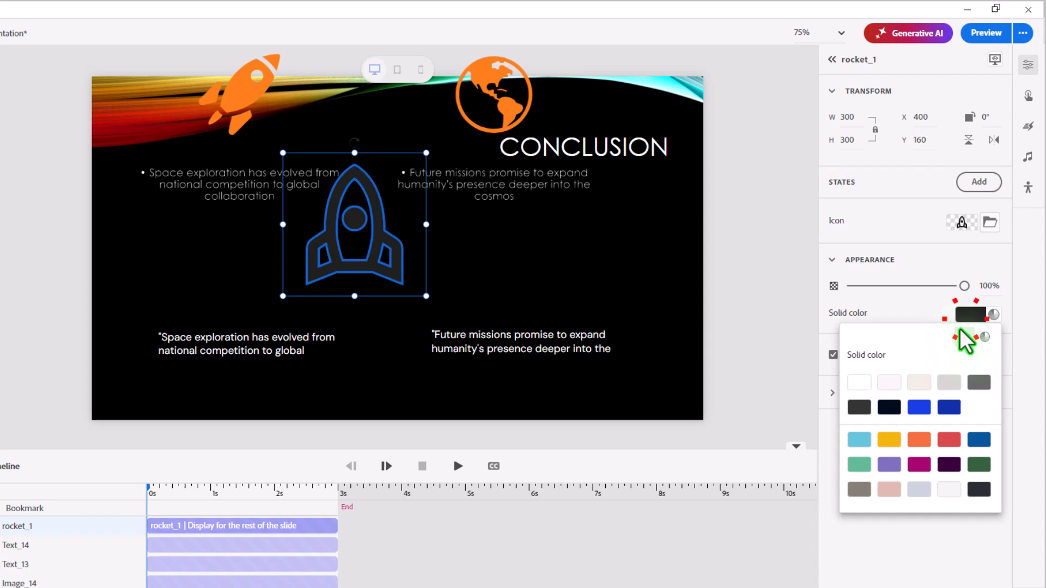
left_click(918, 440)
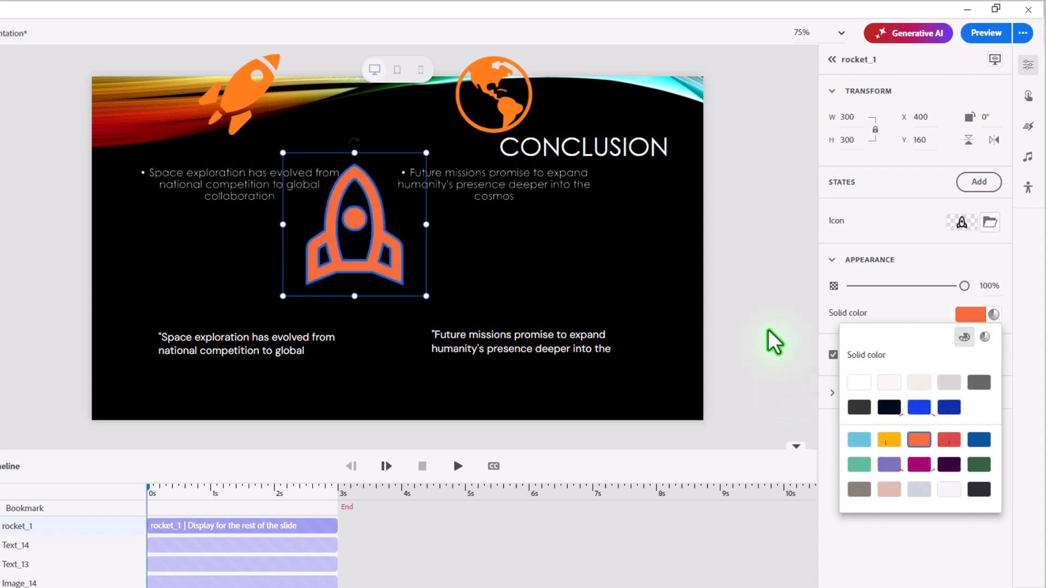
mouse_move(222, 137)
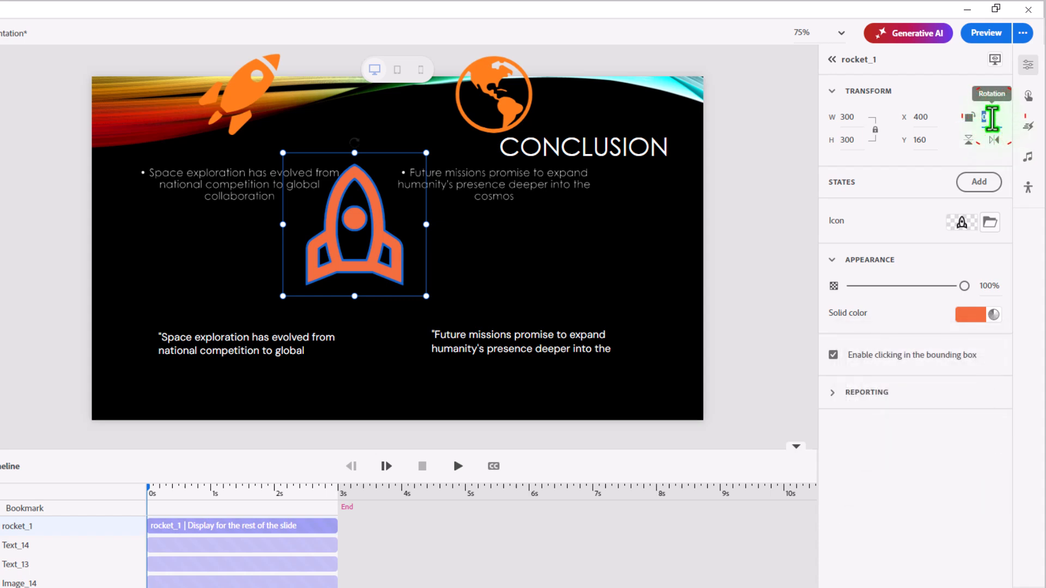
type("45")
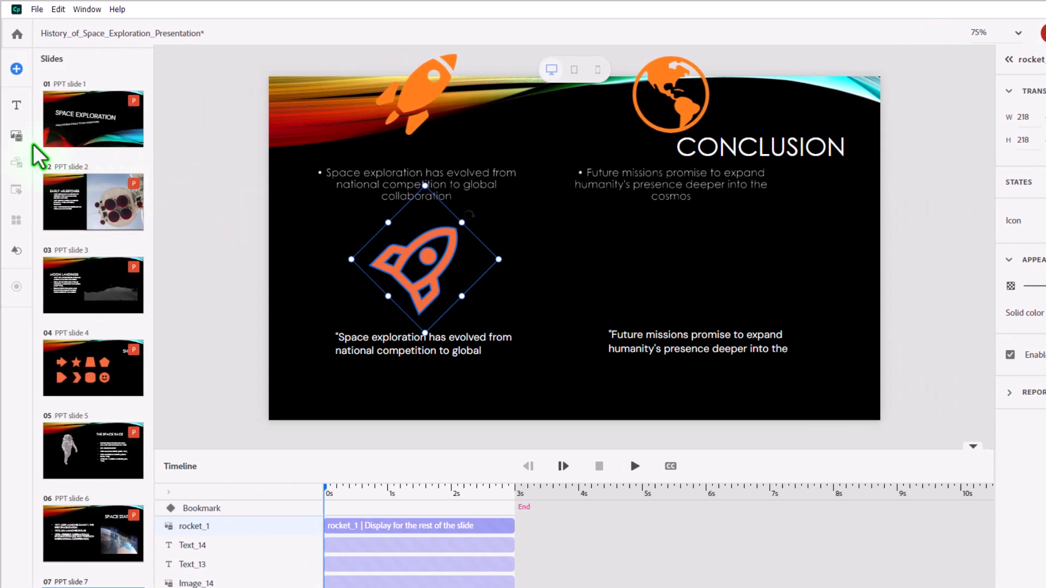
Insert the globe SVG icon through Add media
left_click(15, 135)
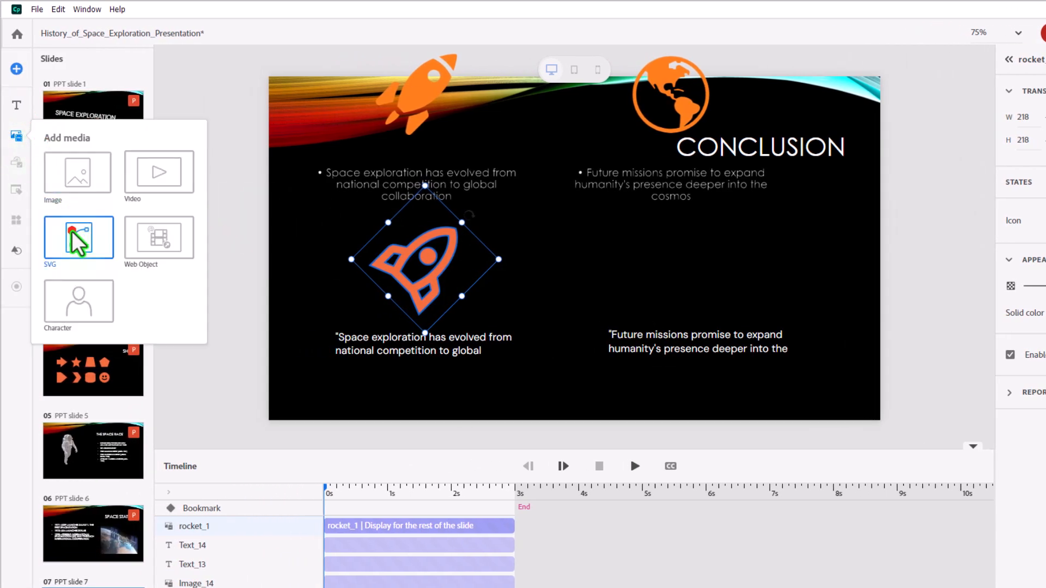
left_click(78, 236)
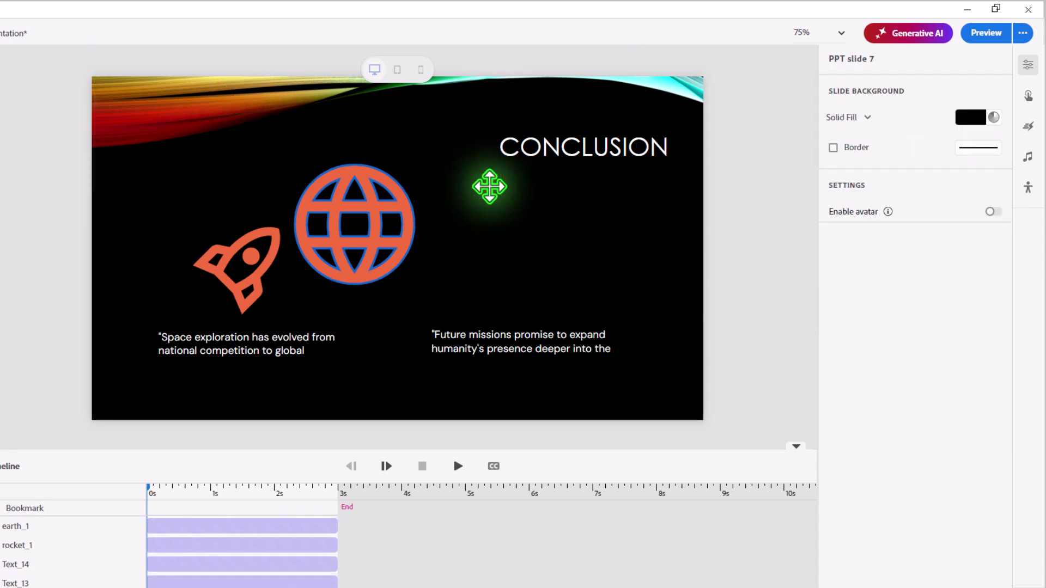
left_click(354, 223)
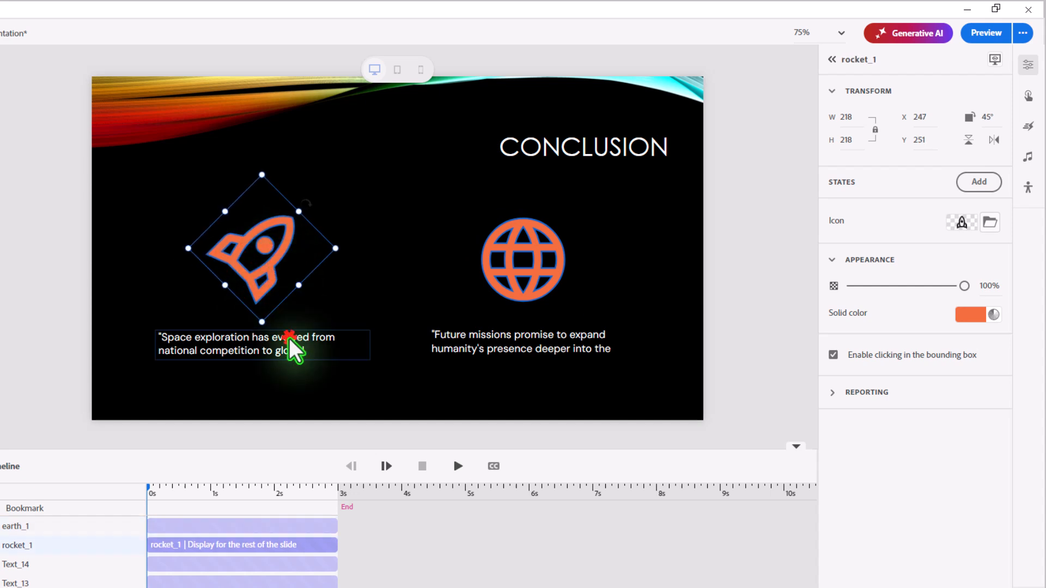
Give the right future-missions quote an Expand entrance animation
left_click(522, 342)
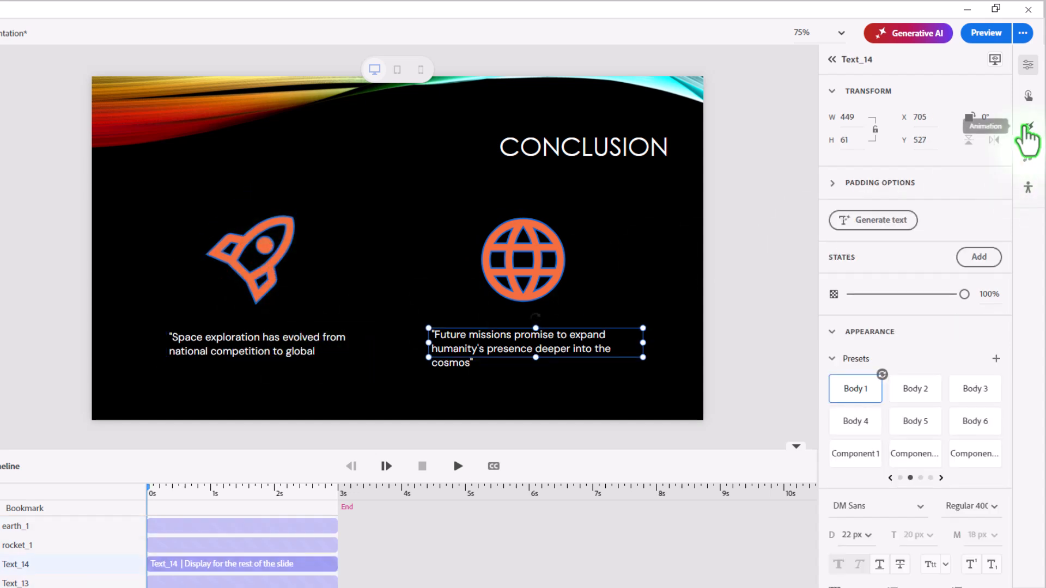
left_click(1029, 127)
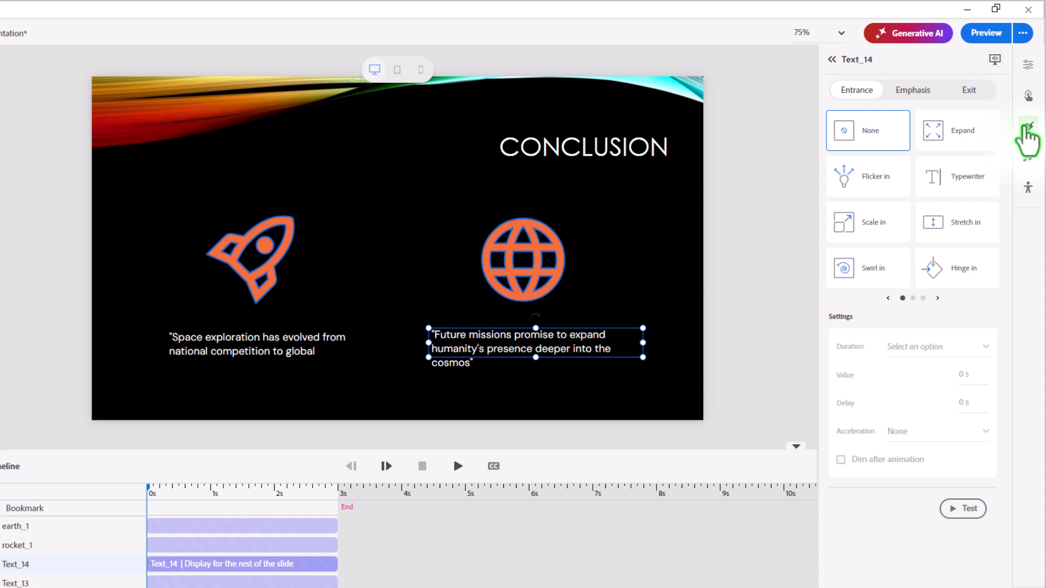
left_click(954, 130)
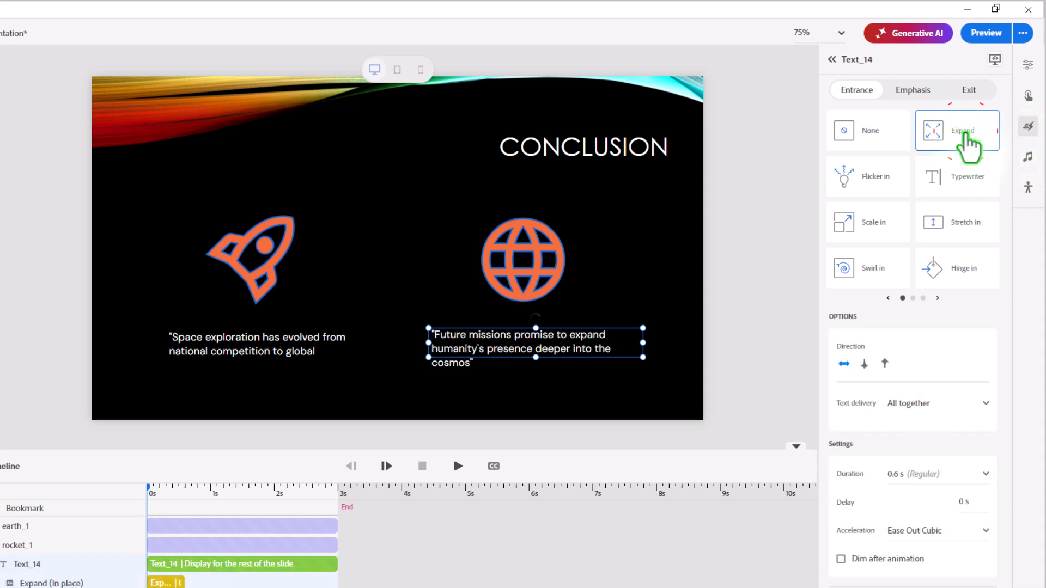
mouse_move(899, 184)
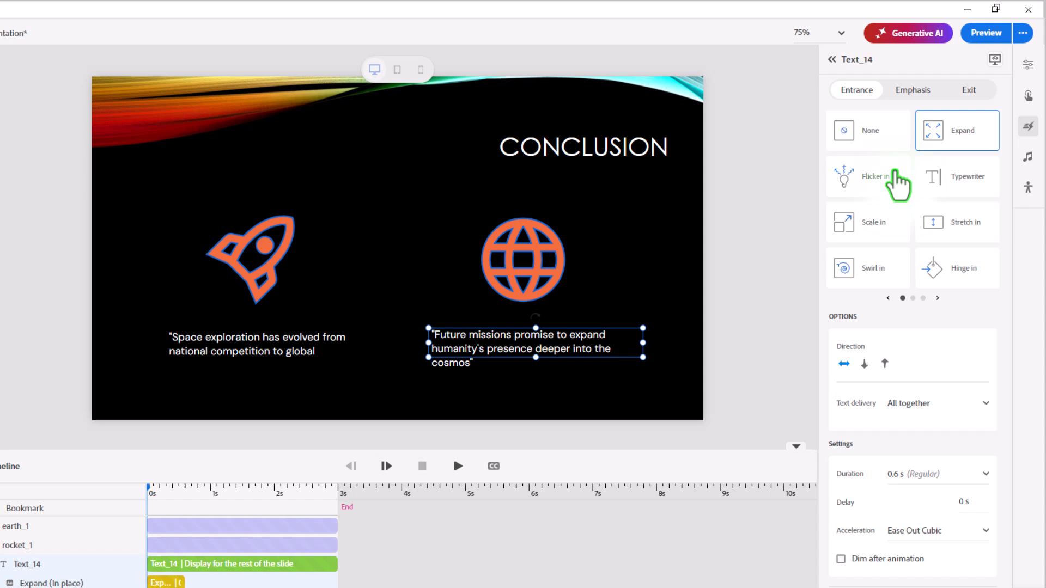
Copy the quote's Expand animation and paste it onto the rocket and left quote
right_click(535, 344)
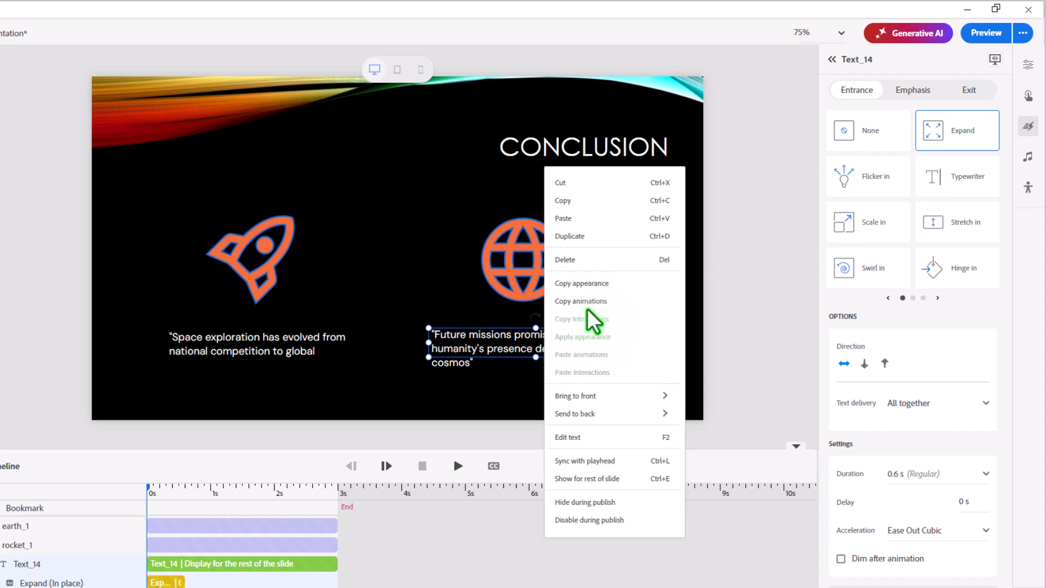
right_click(523, 257)
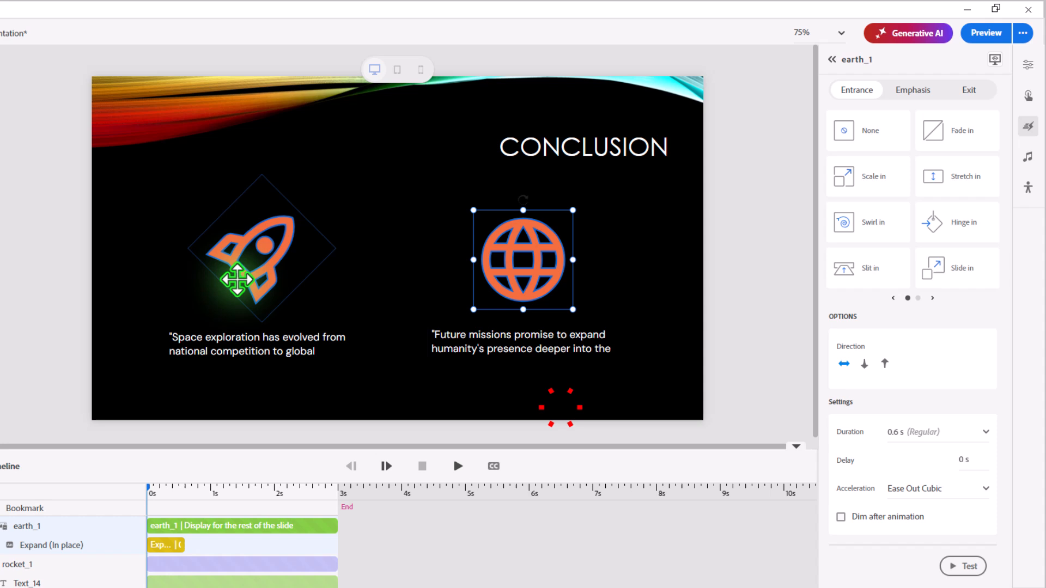
right_click(237, 260)
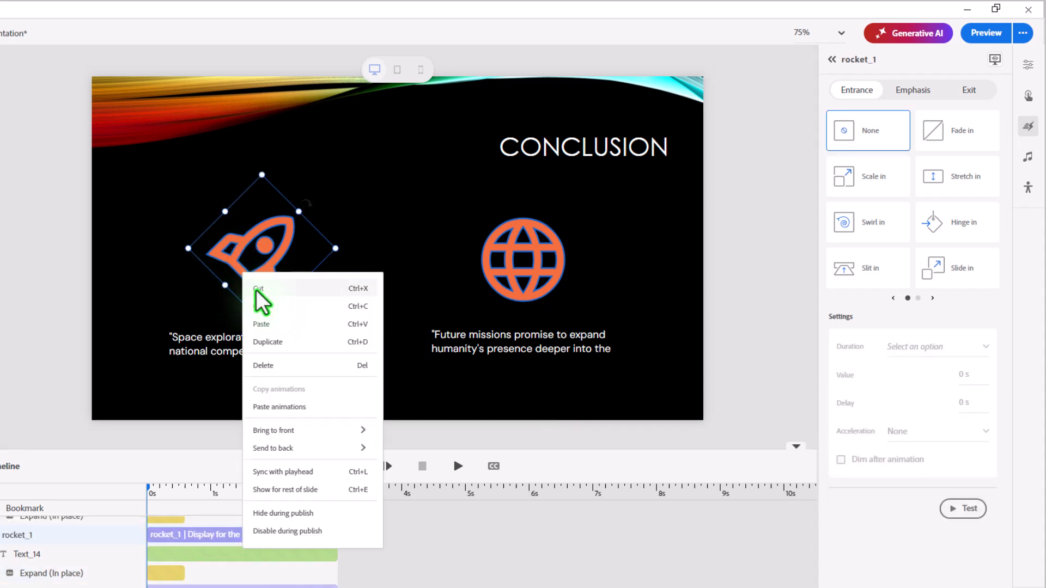
left_click(234, 350)
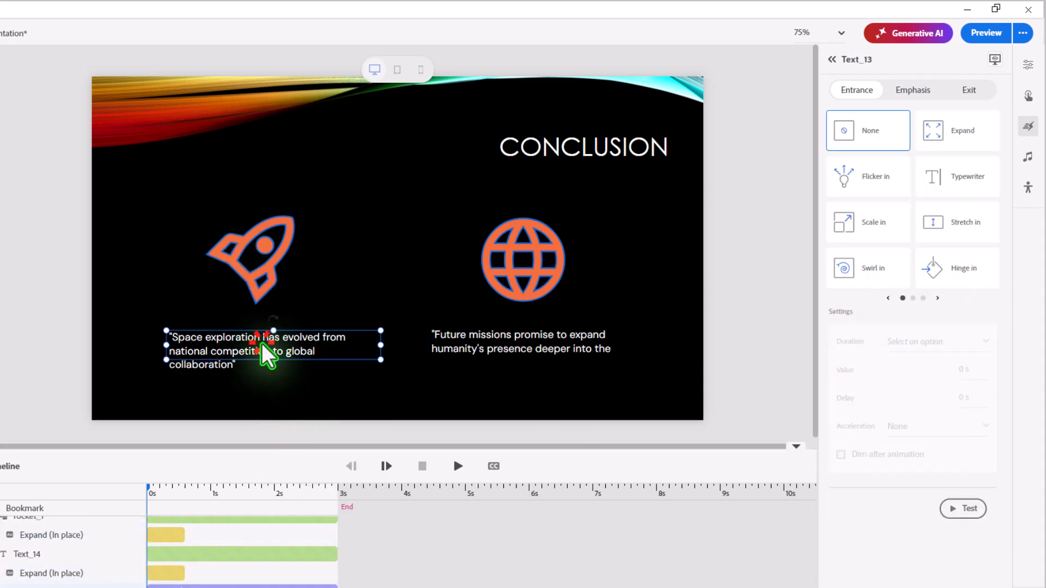
right_click(267, 353)
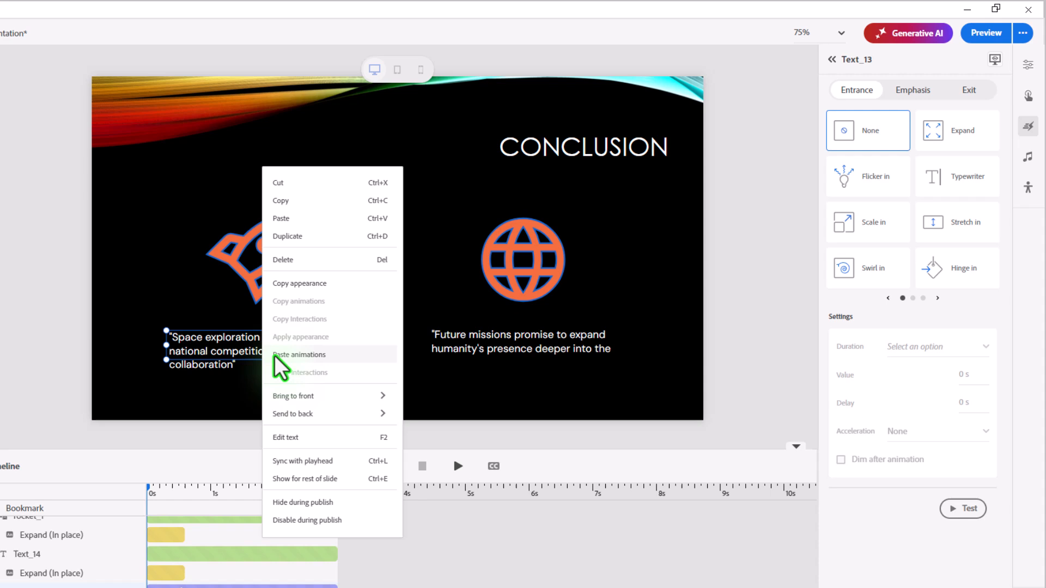
left_click(299, 354)
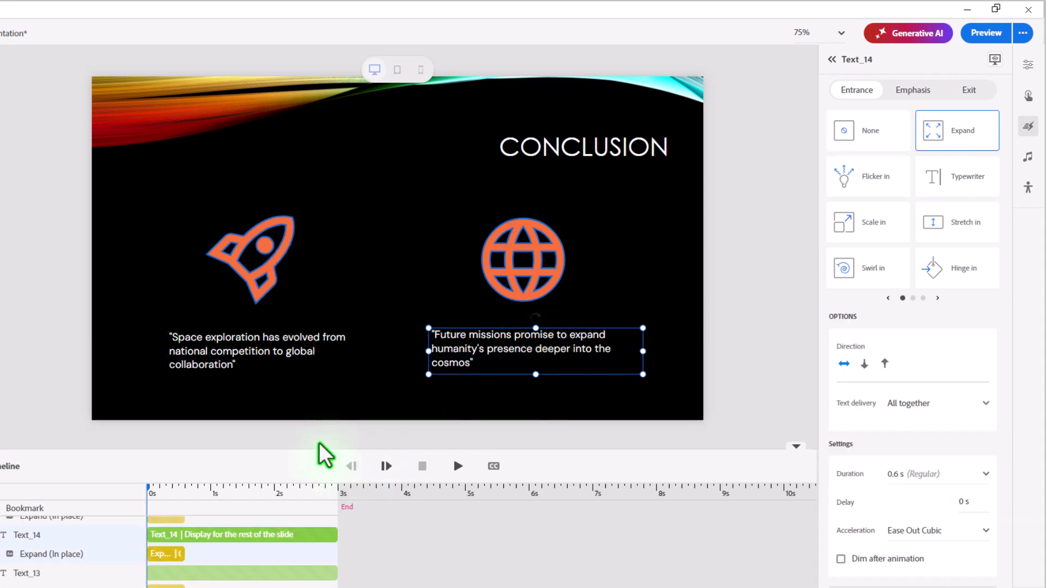
mouse_move(306, 425)
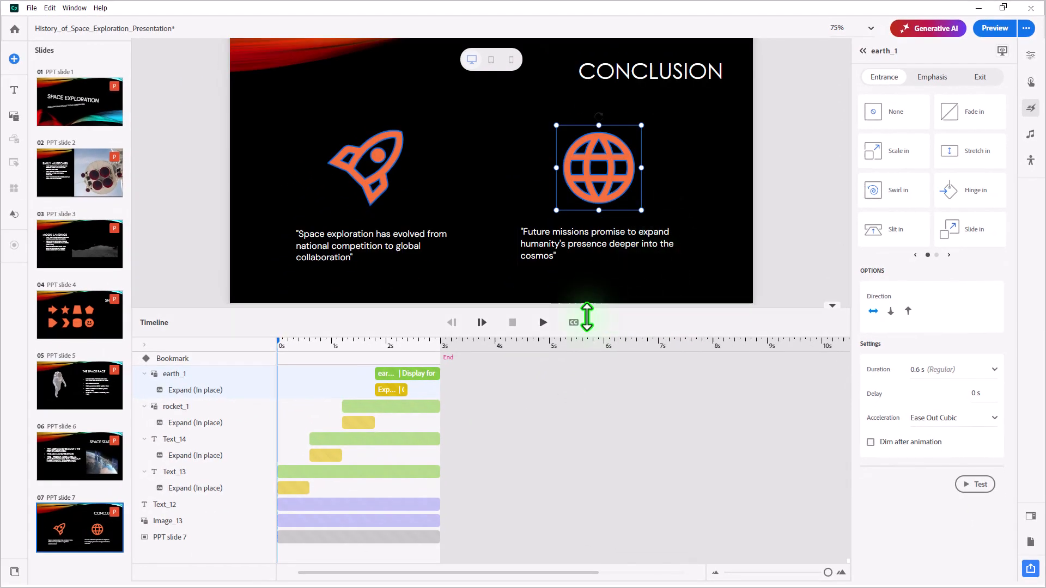
Play, stop and replay the timeline to preview the staggered Expand entrances
left_click(543, 322)
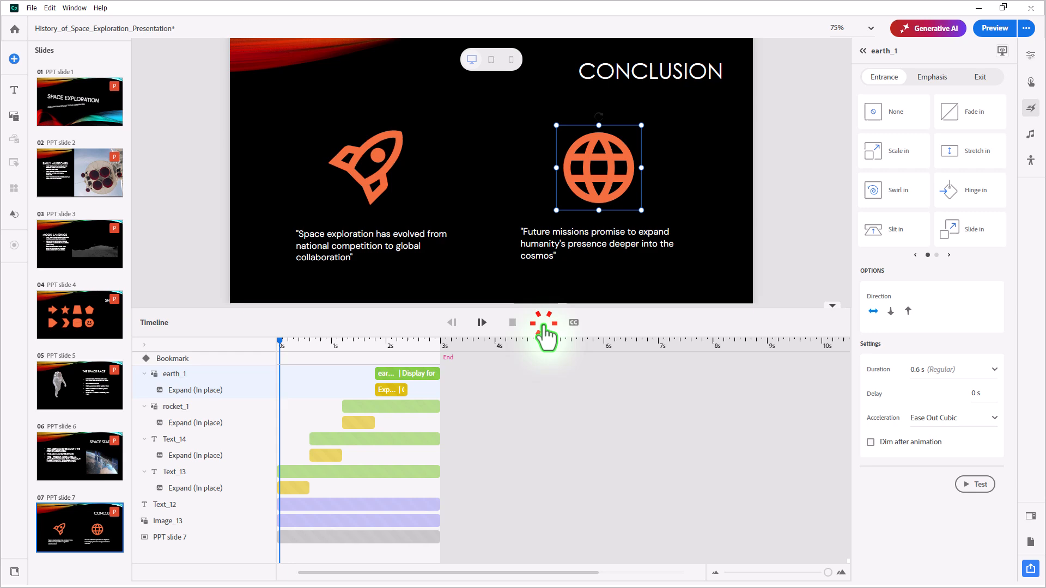
left_click(546, 323)
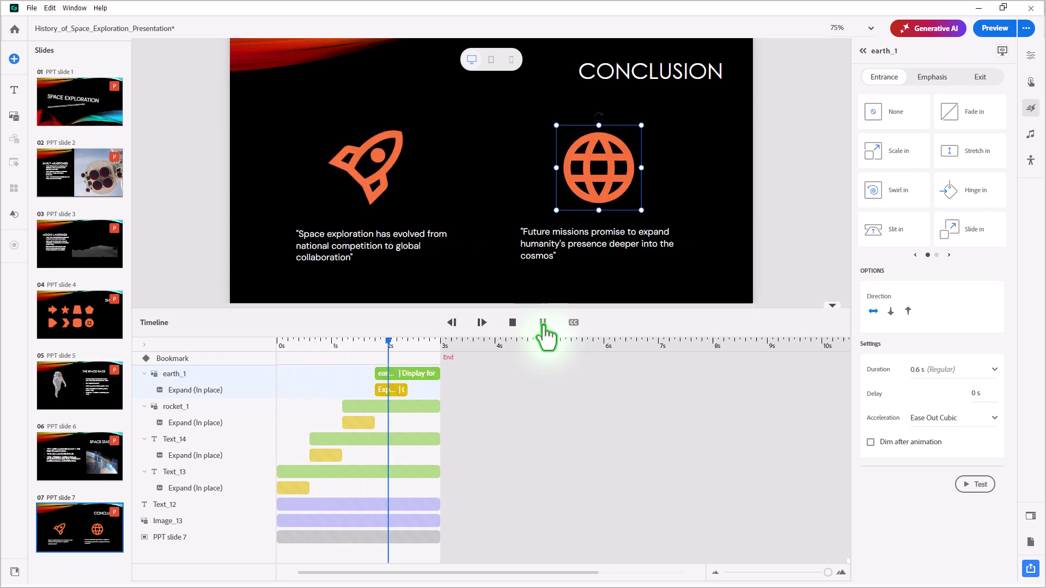
left_click(543, 322)
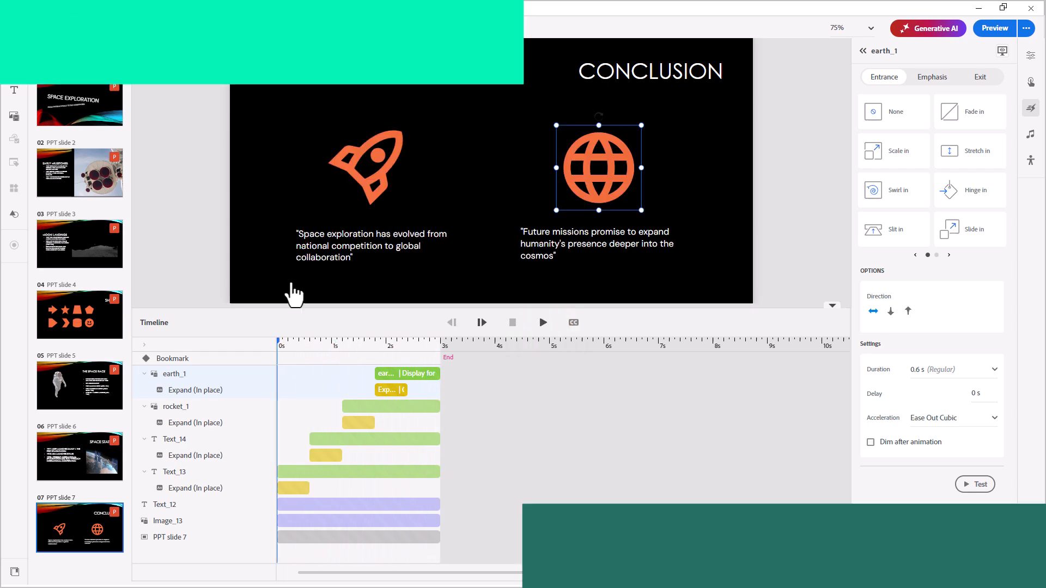